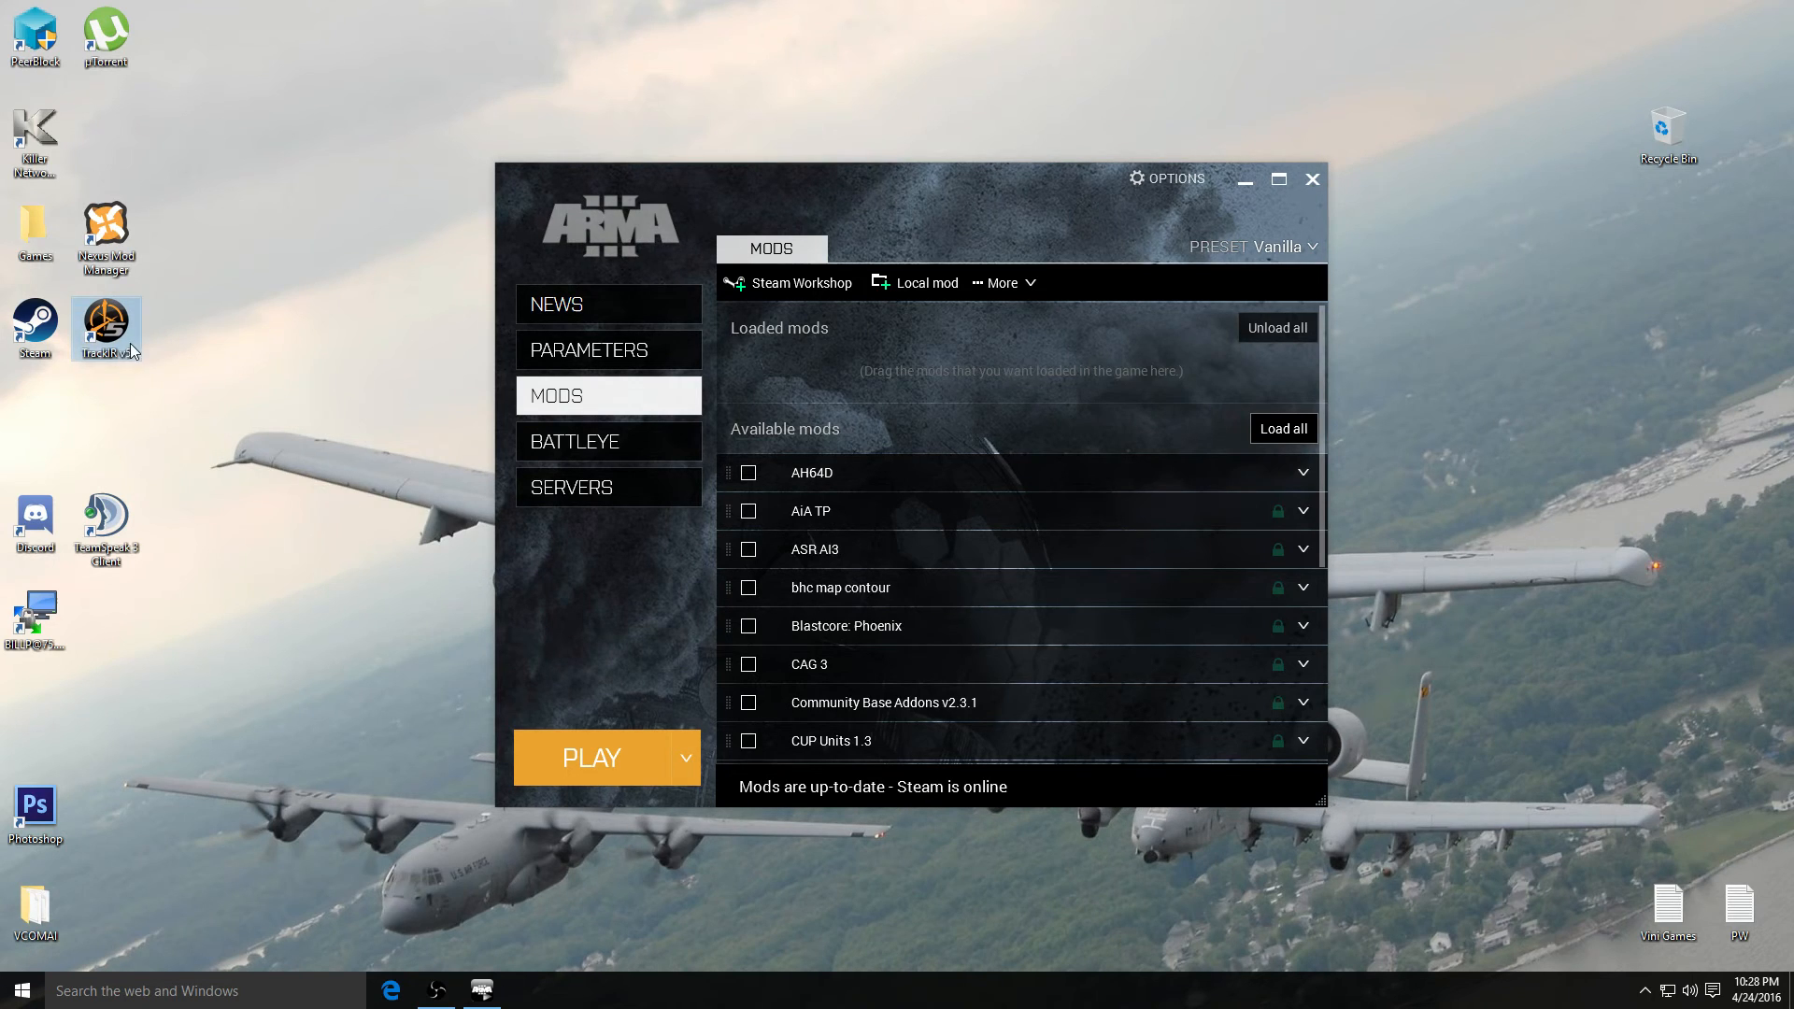
pyautogui.moveTo(1647, 984)
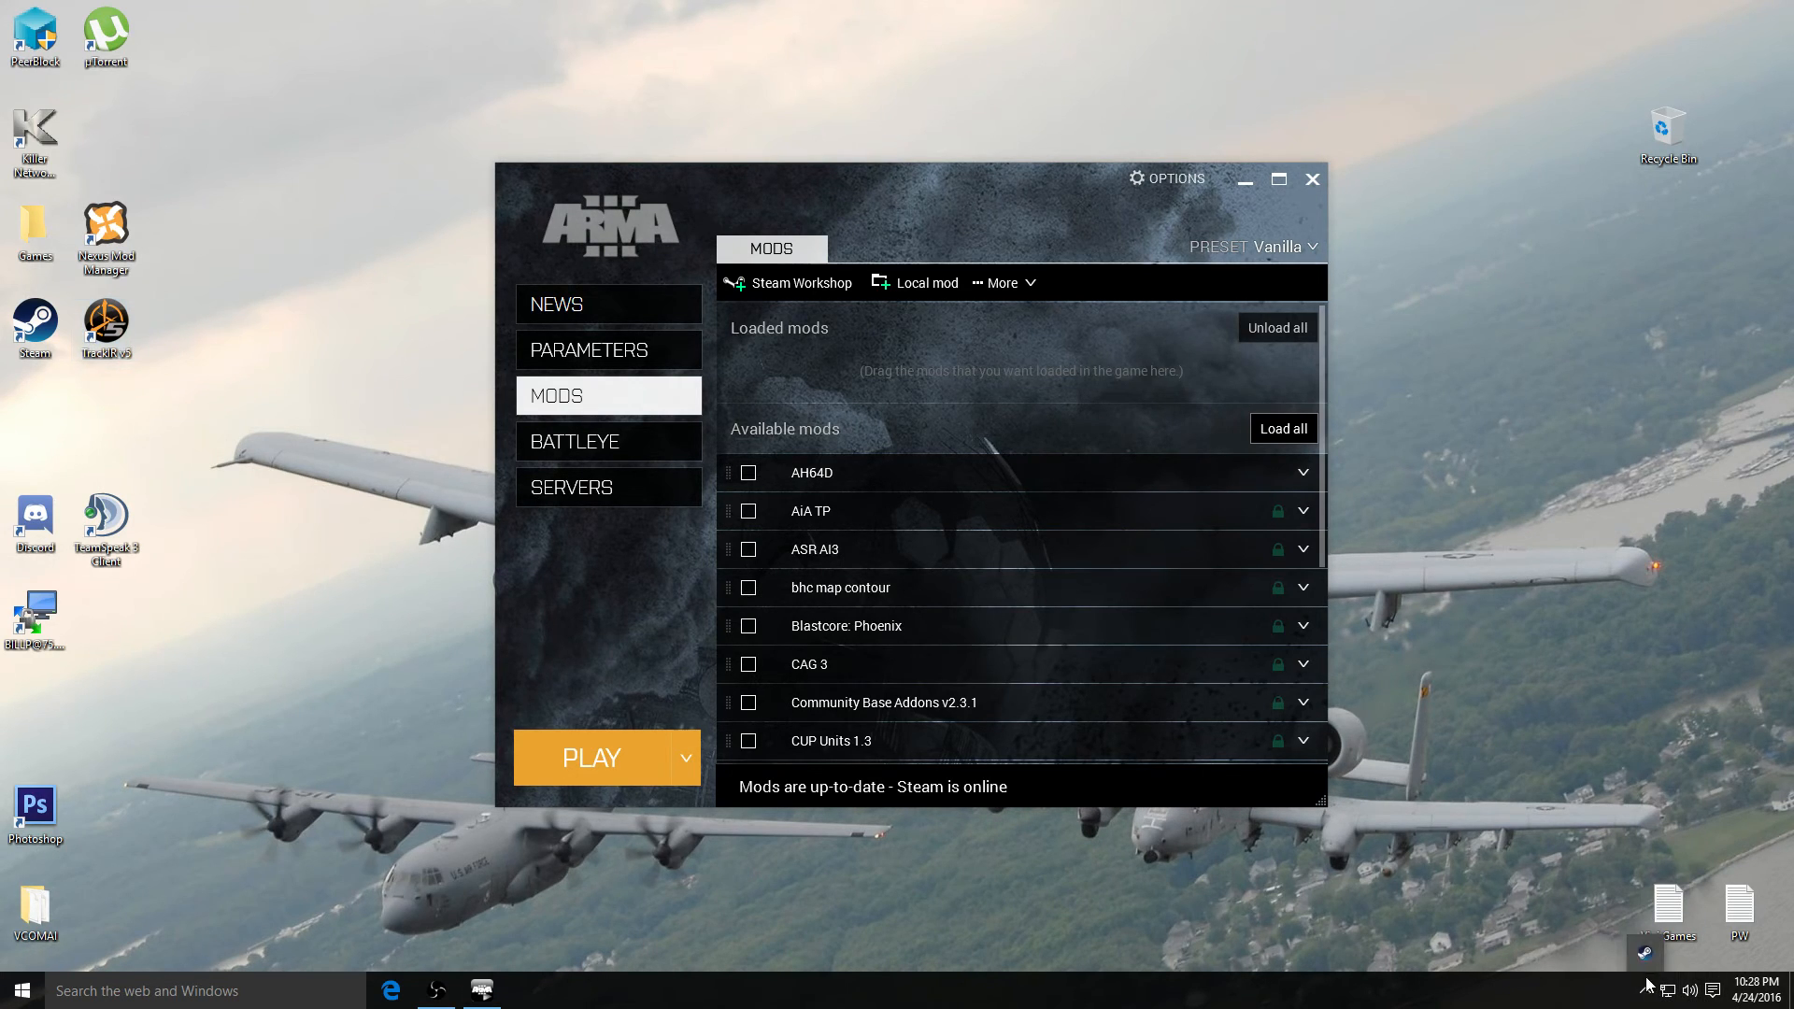
pyautogui.moveTo(1642, 974)
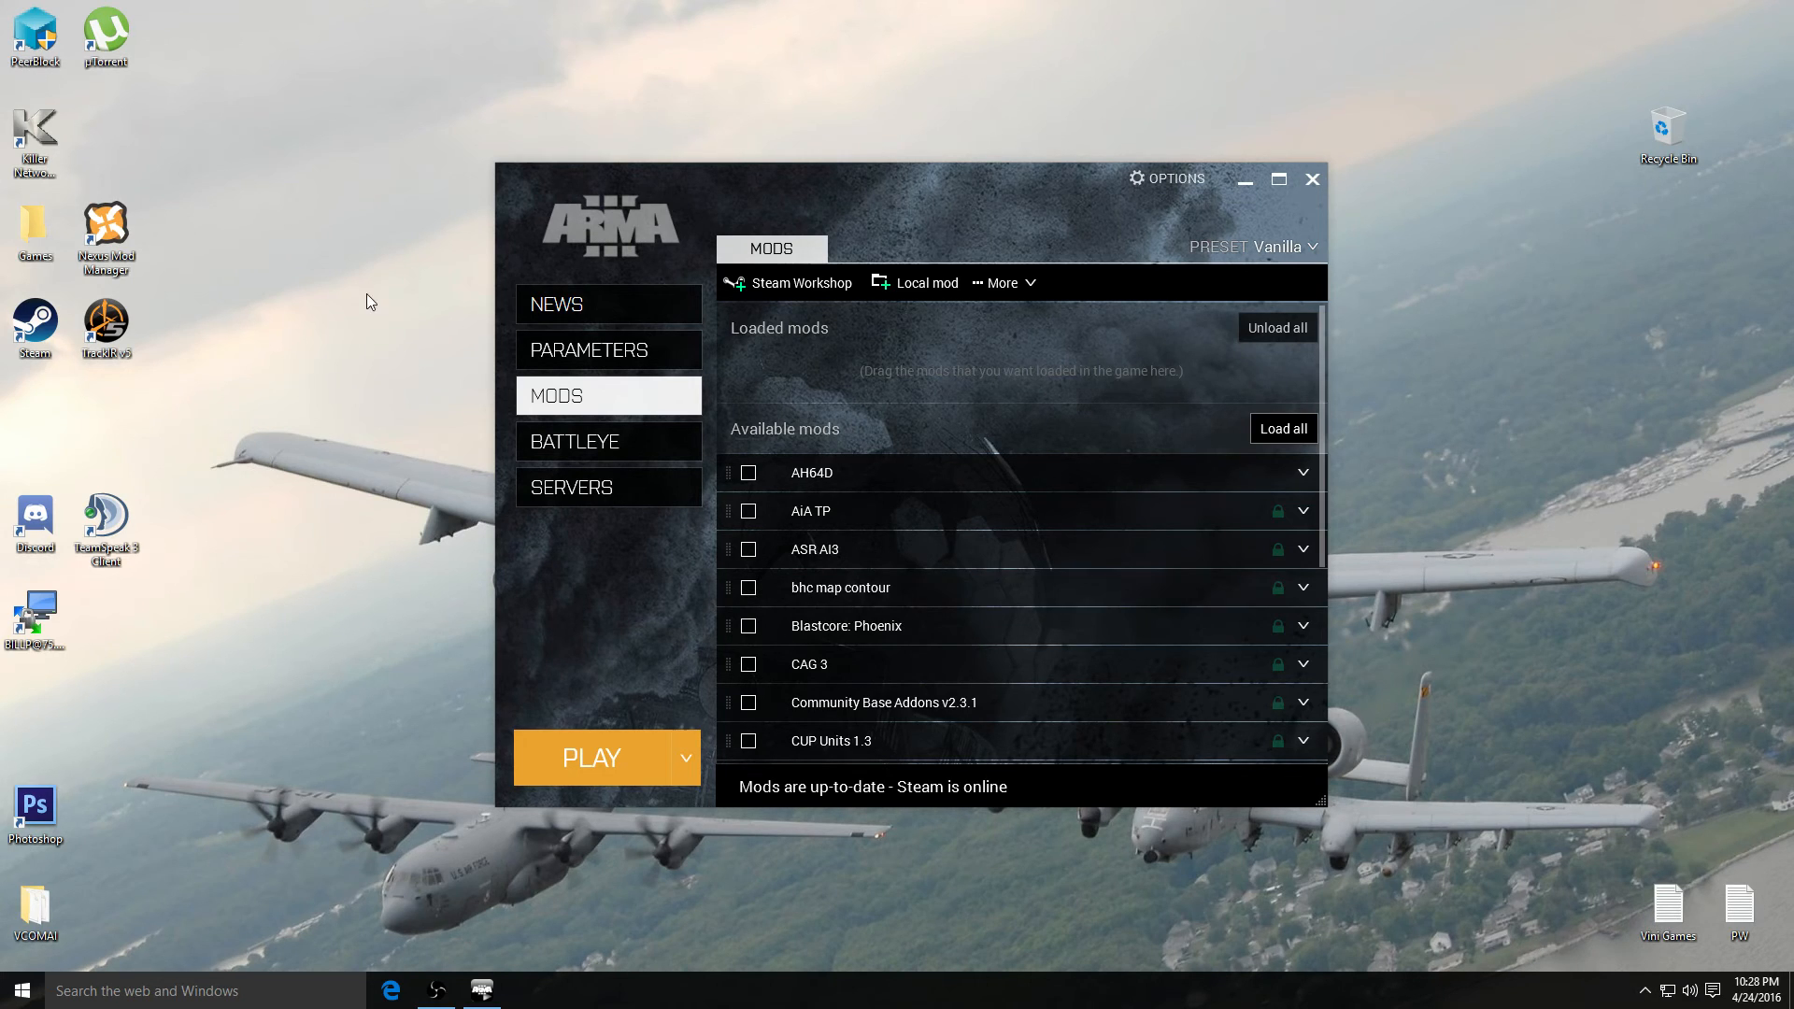
pyautogui.moveTo(269, 347)
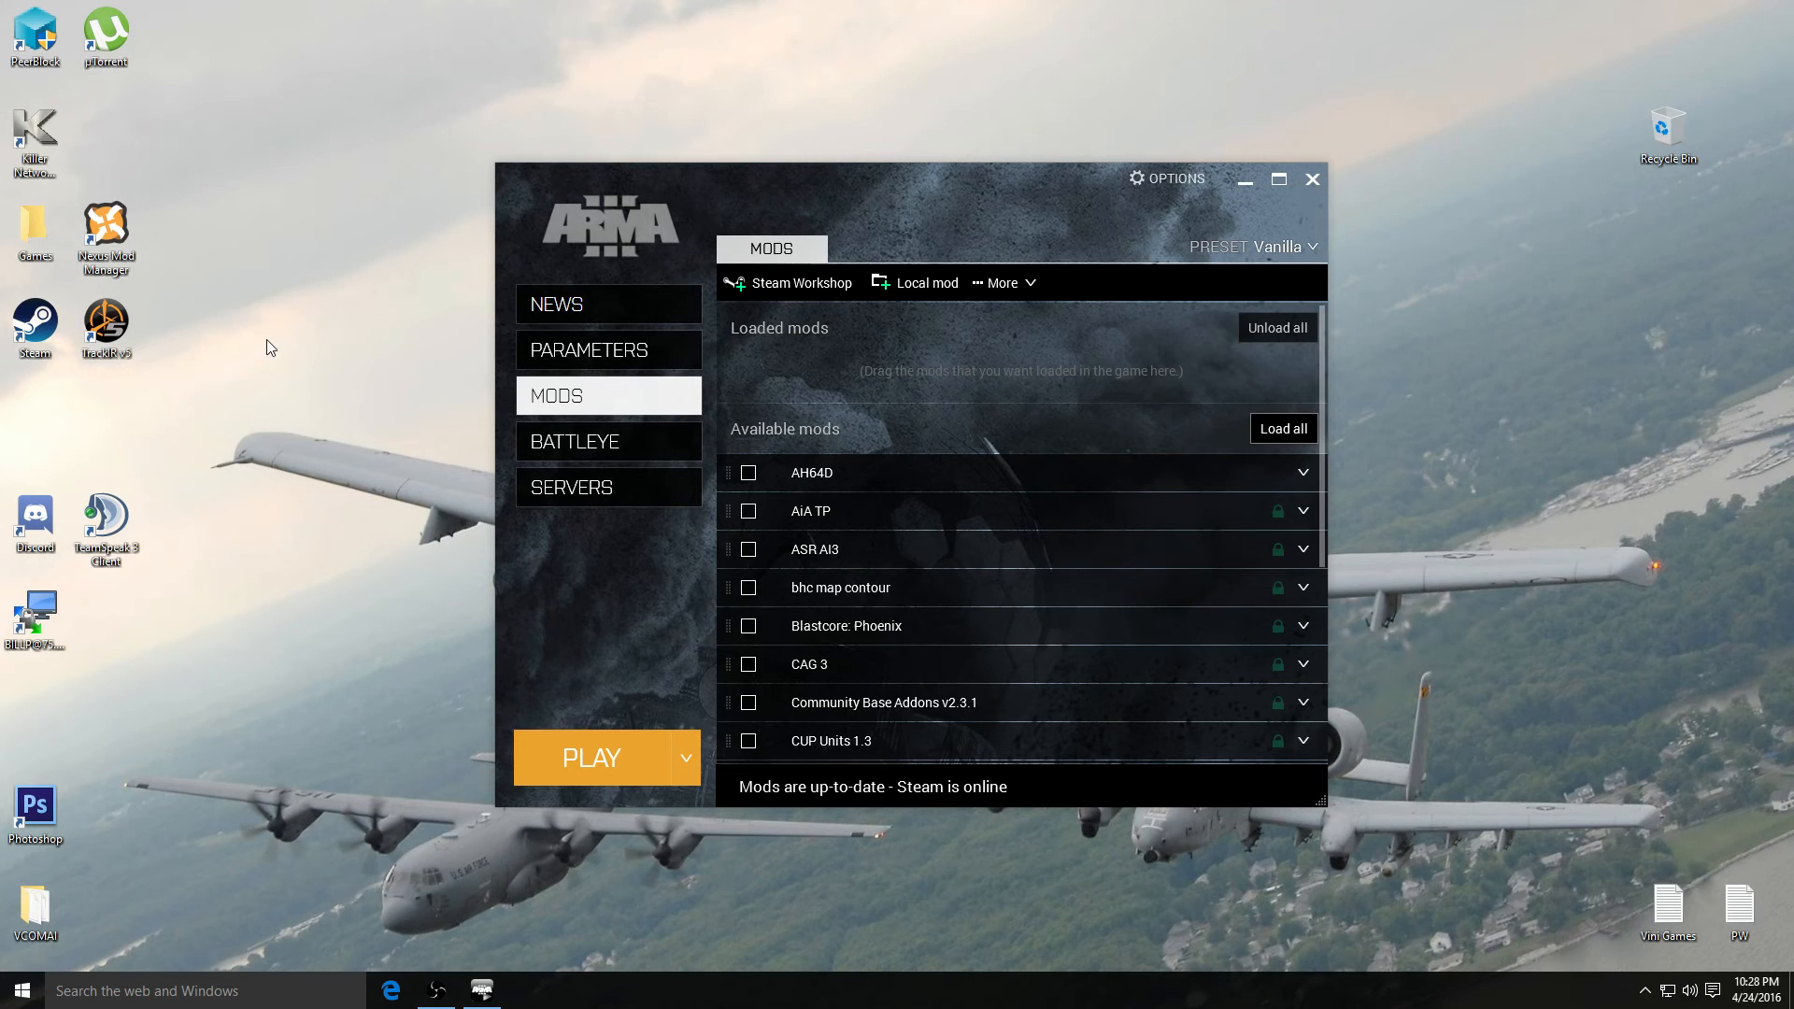
pyautogui.moveTo(591, 755)
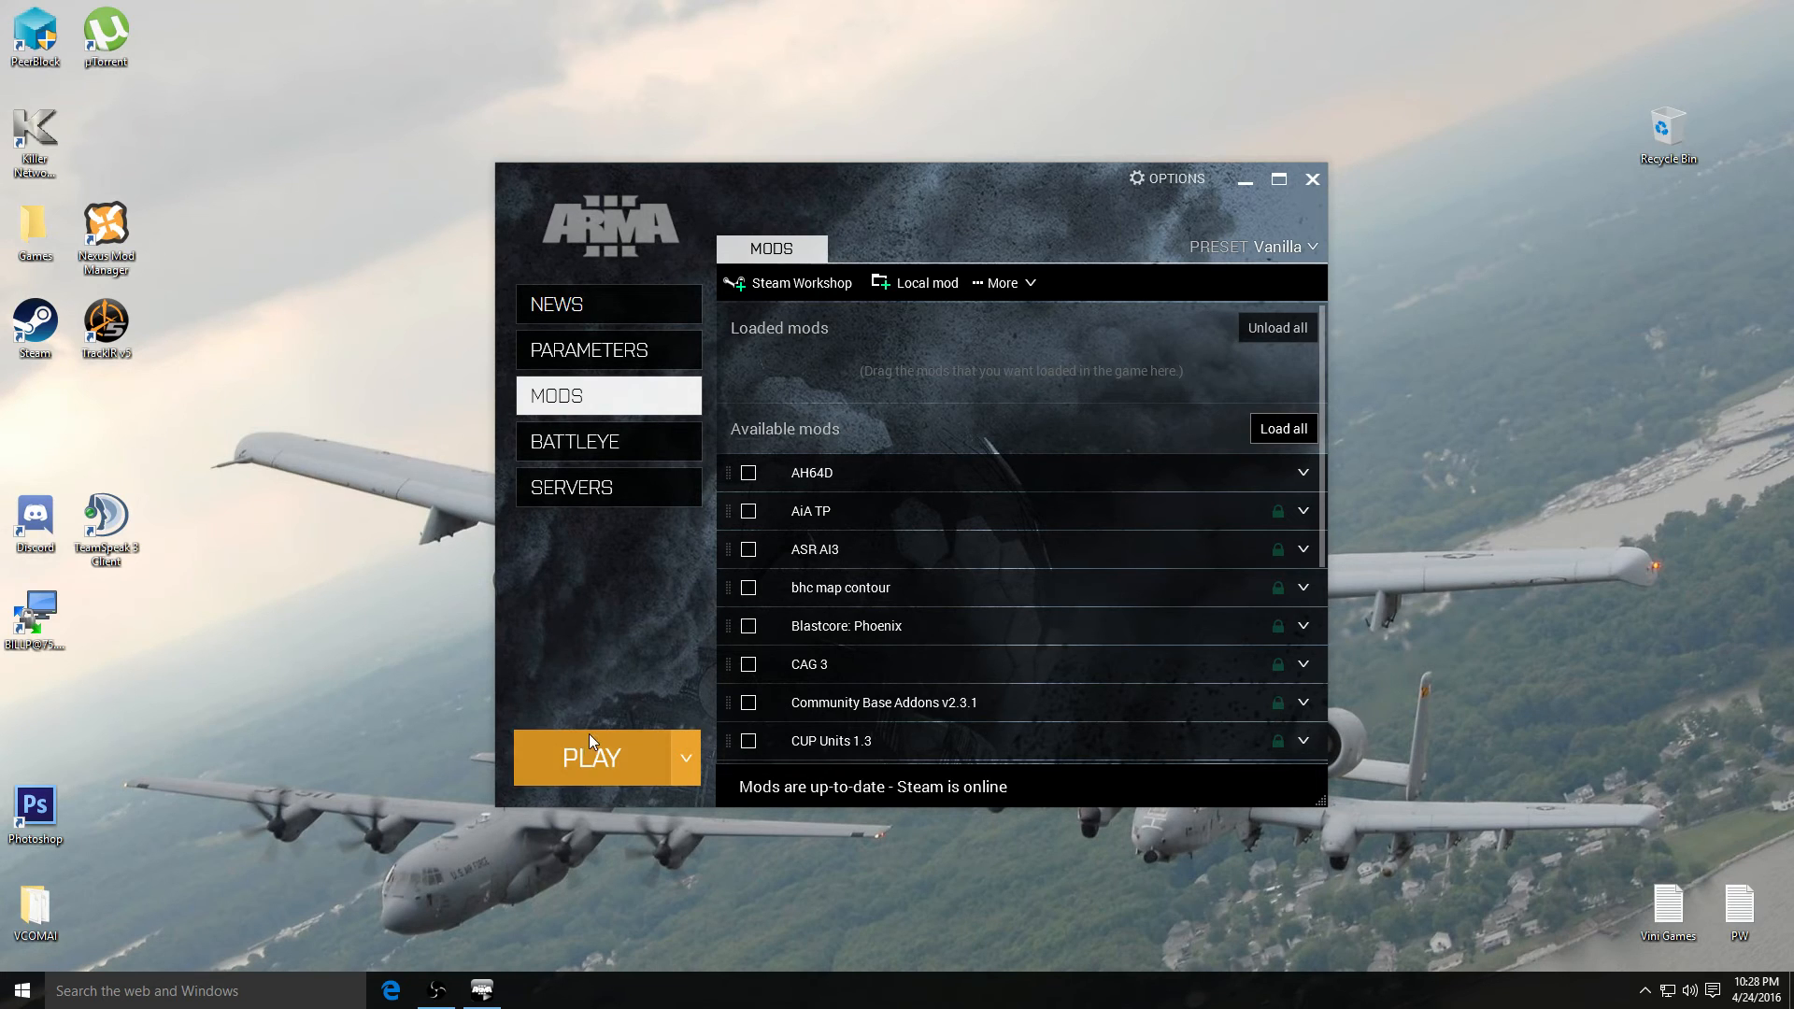
# Launch Arma 3 from the launcher and enter the Eden editor on Stratis.
pyautogui.click(1312, 180)
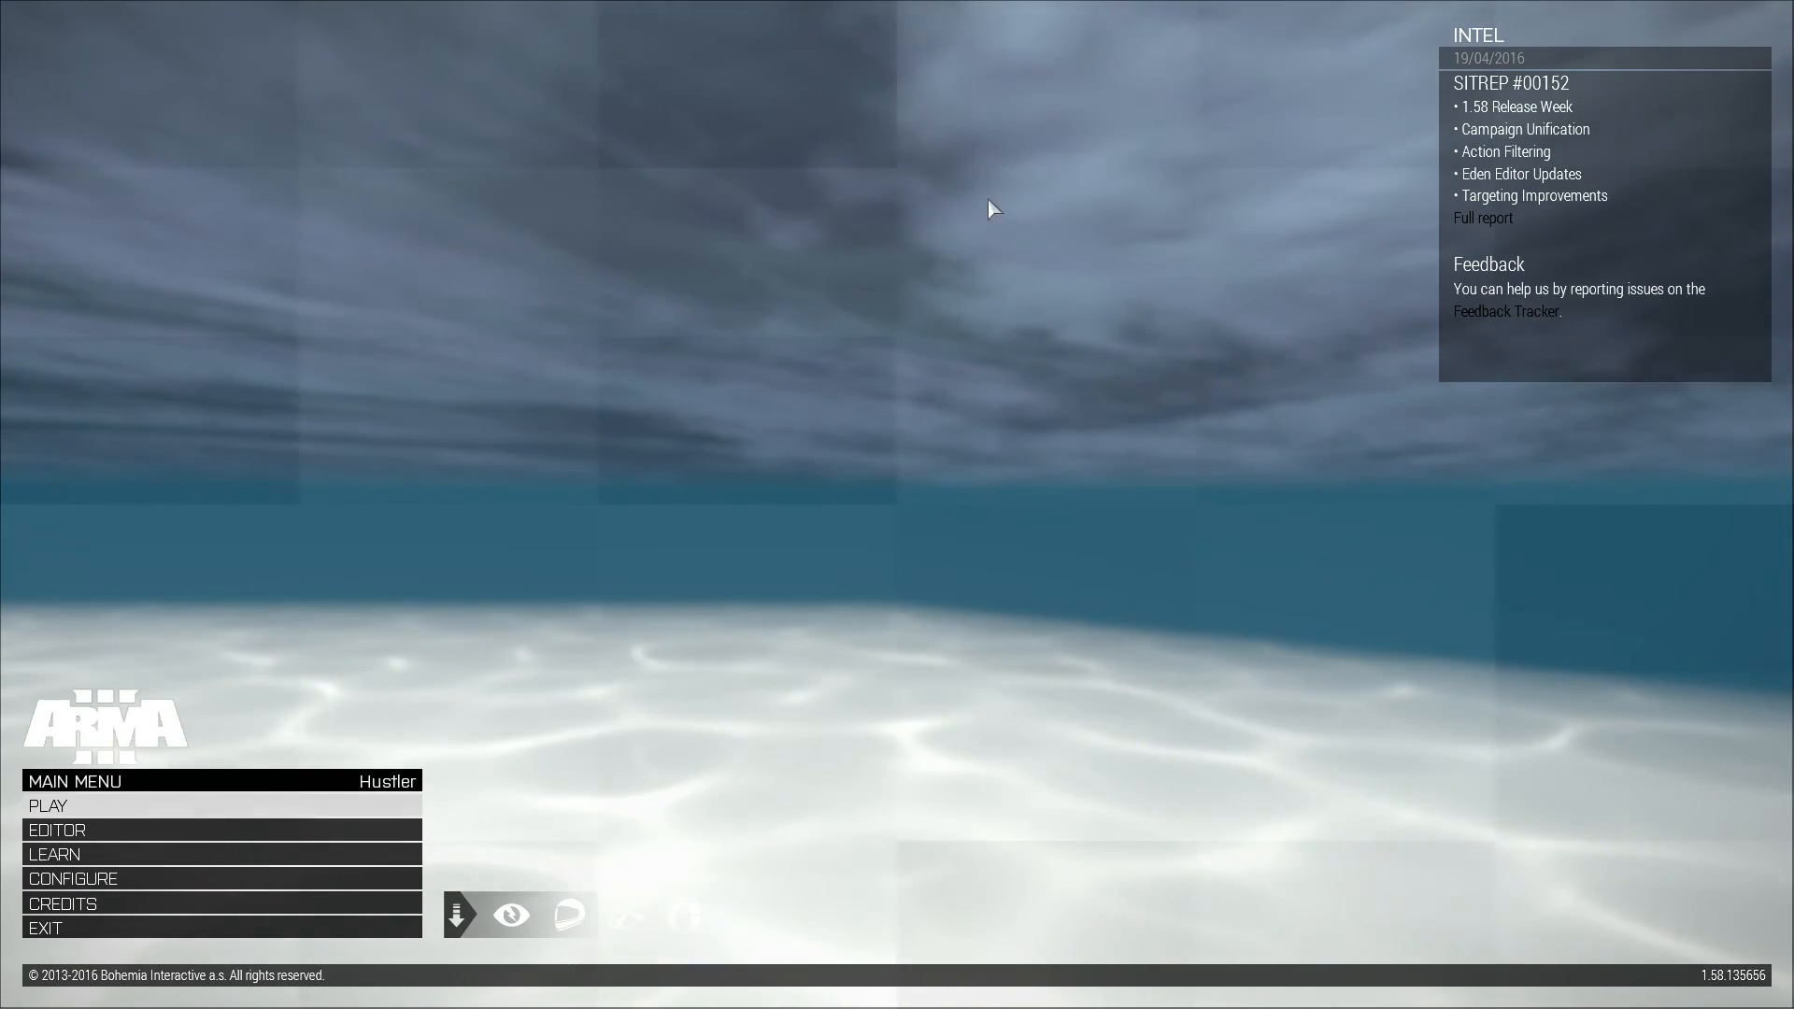
pyautogui.click(56, 830)
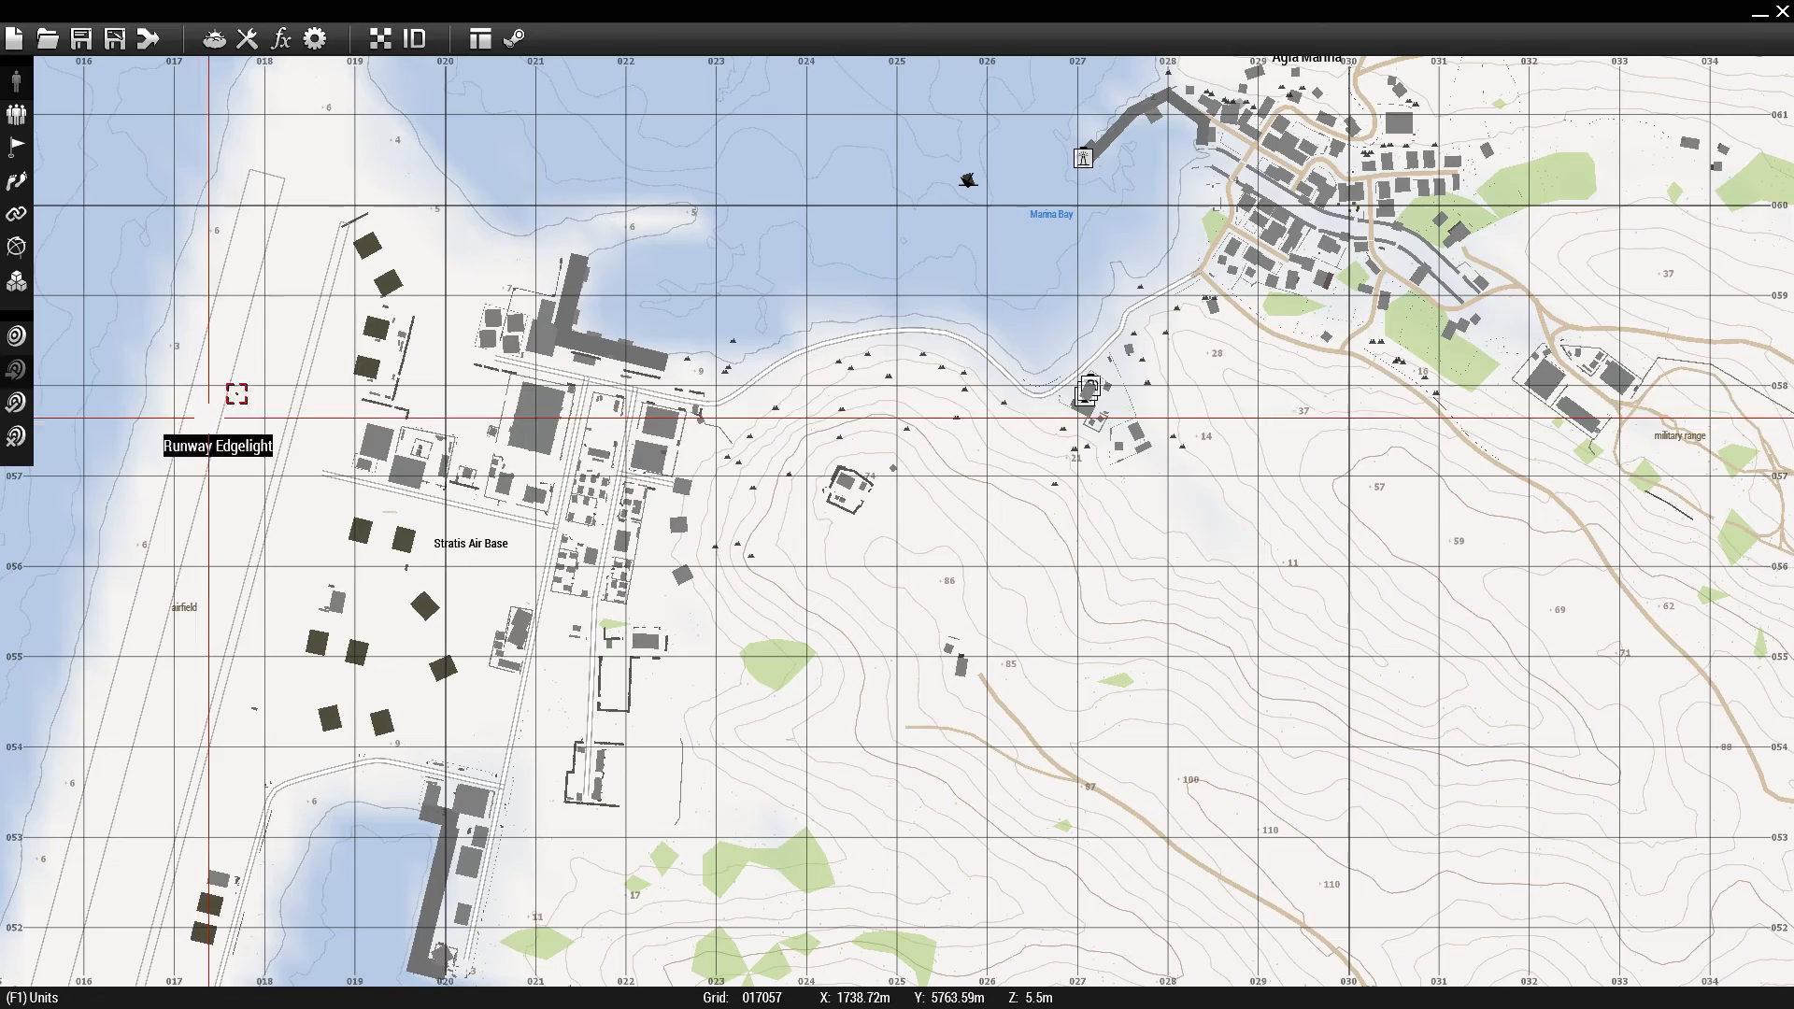
# Place a player soldier on the Stratis hills and preview the mission.
pyautogui.click(47, 37)
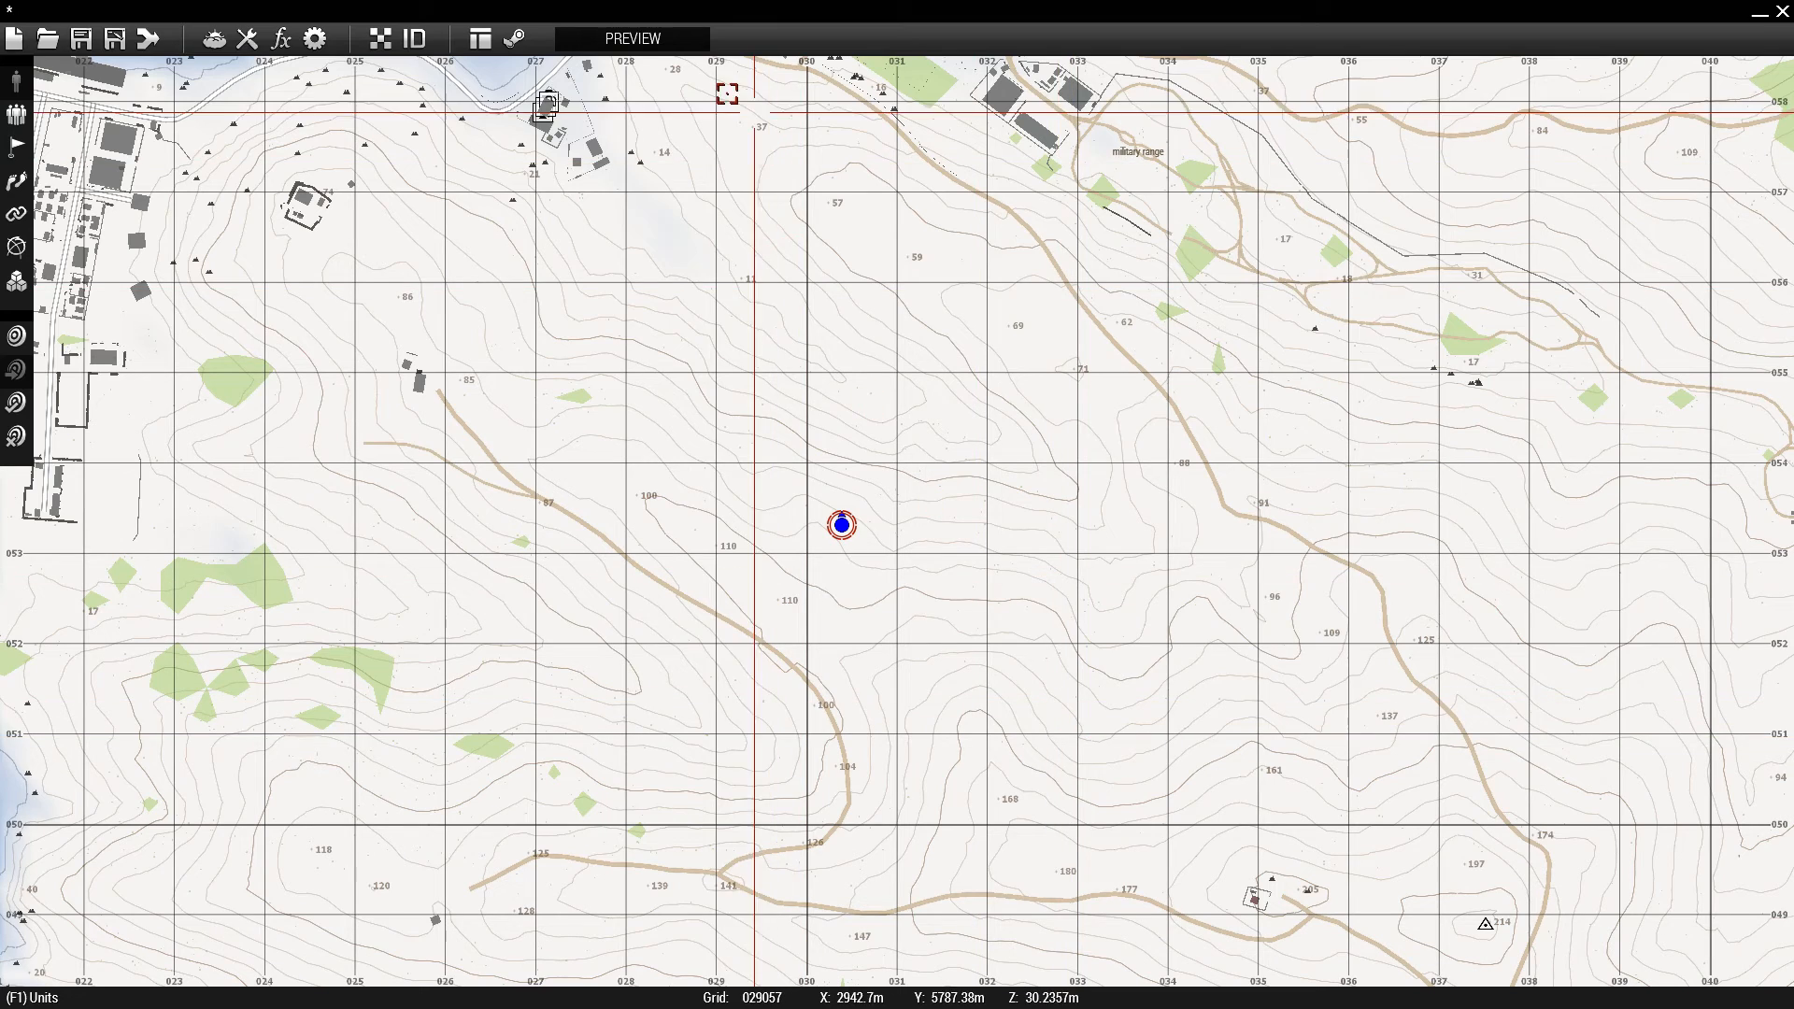
pyautogui.click(631, 37)
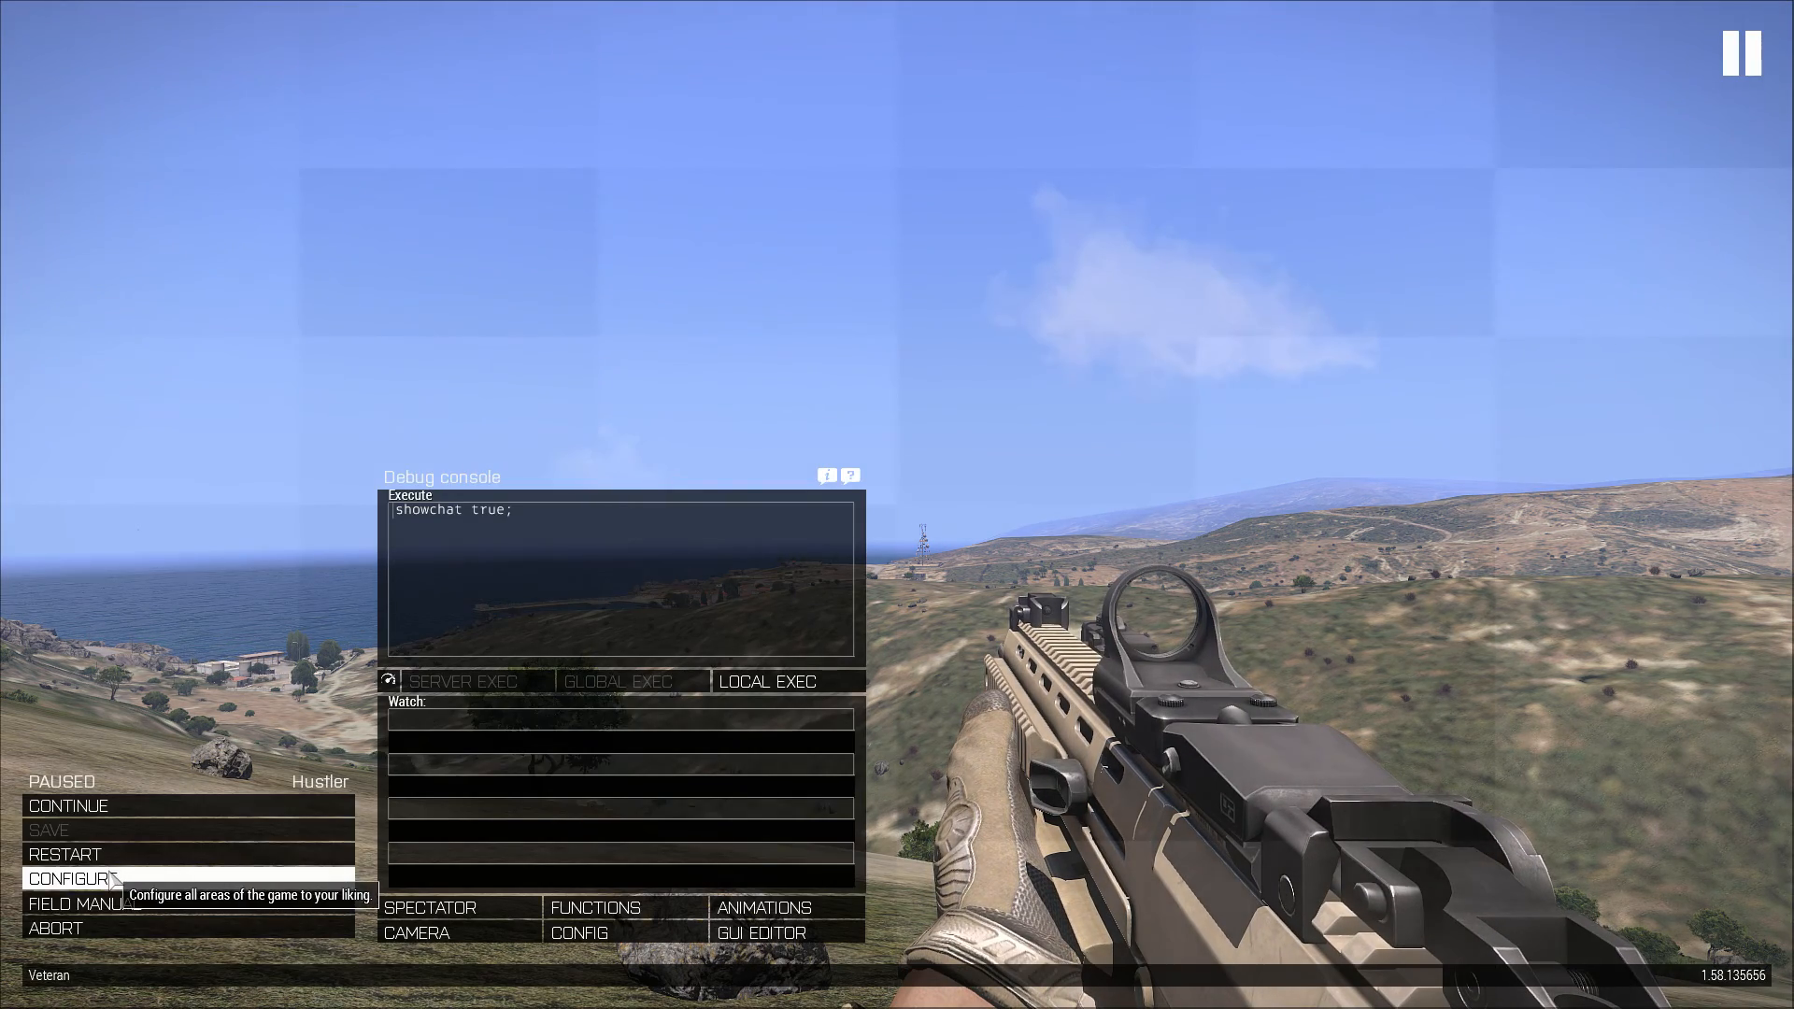
# Check the controller list, which shows only the Saitek Pro Flight Rudder Pedals.
pyautogui.click(76, 878)
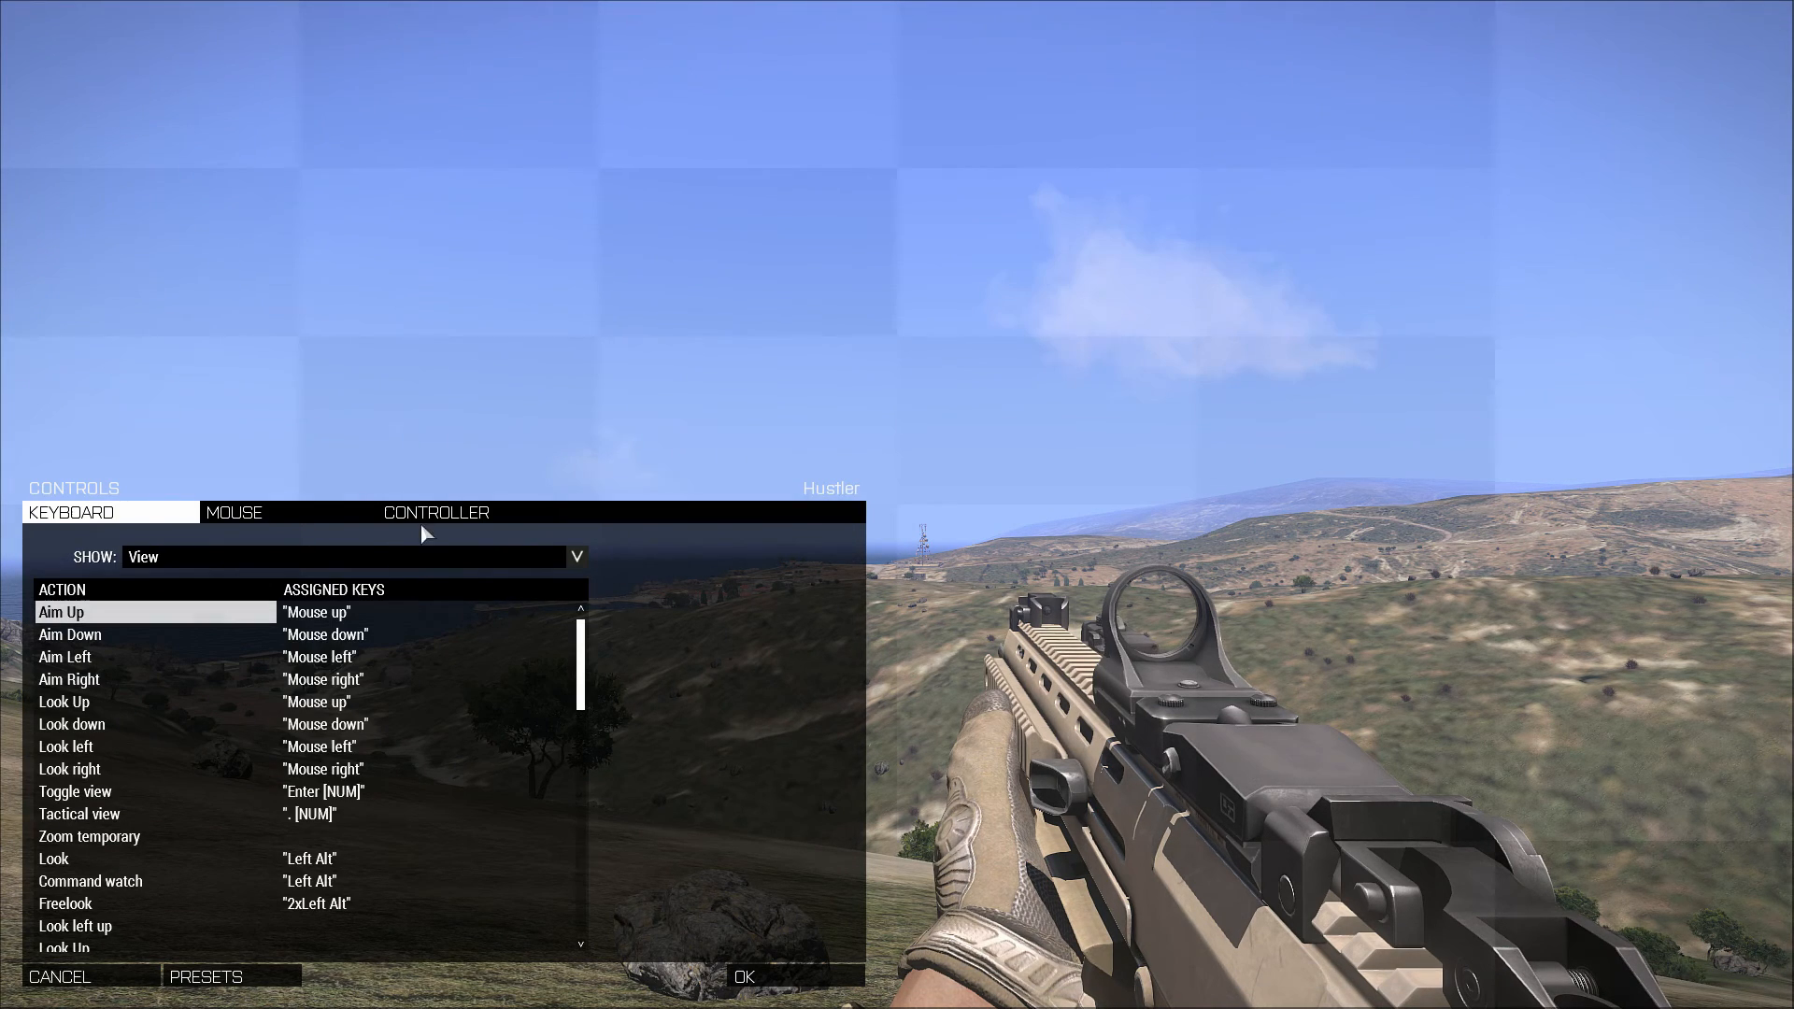
pyautogui.click(435, 511)
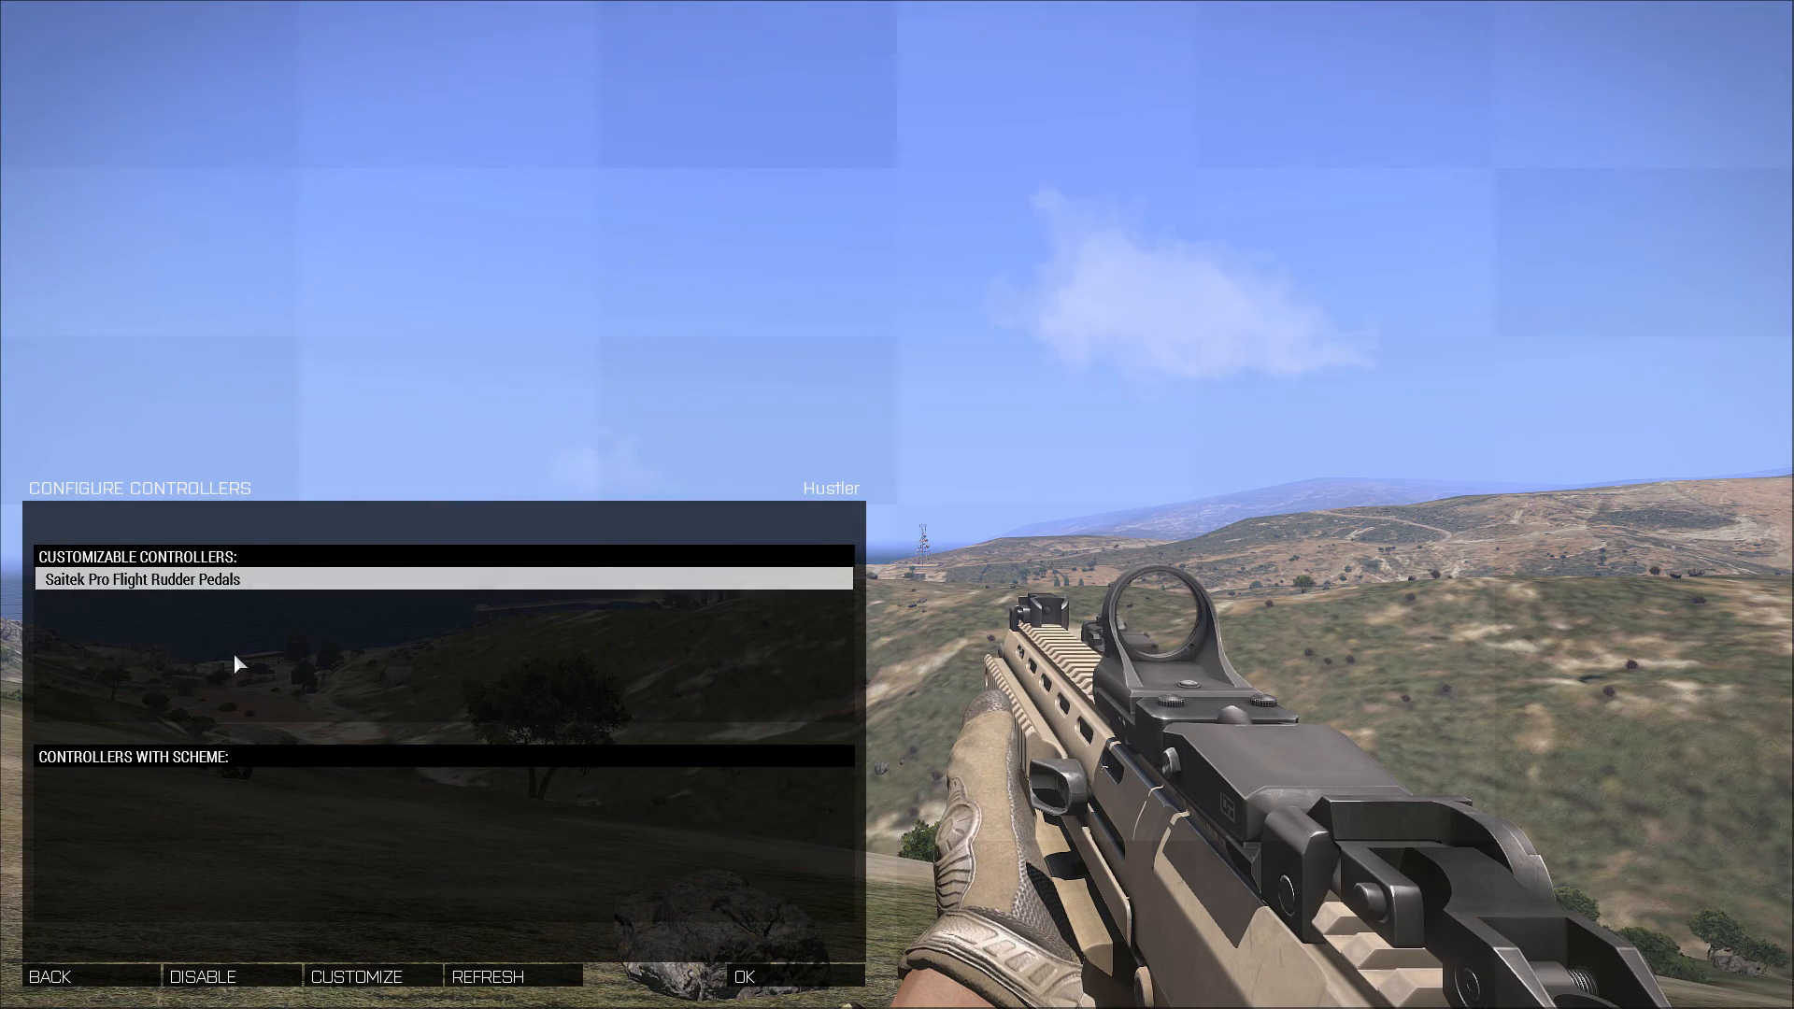
pyautogui.moveTo(595, 845)
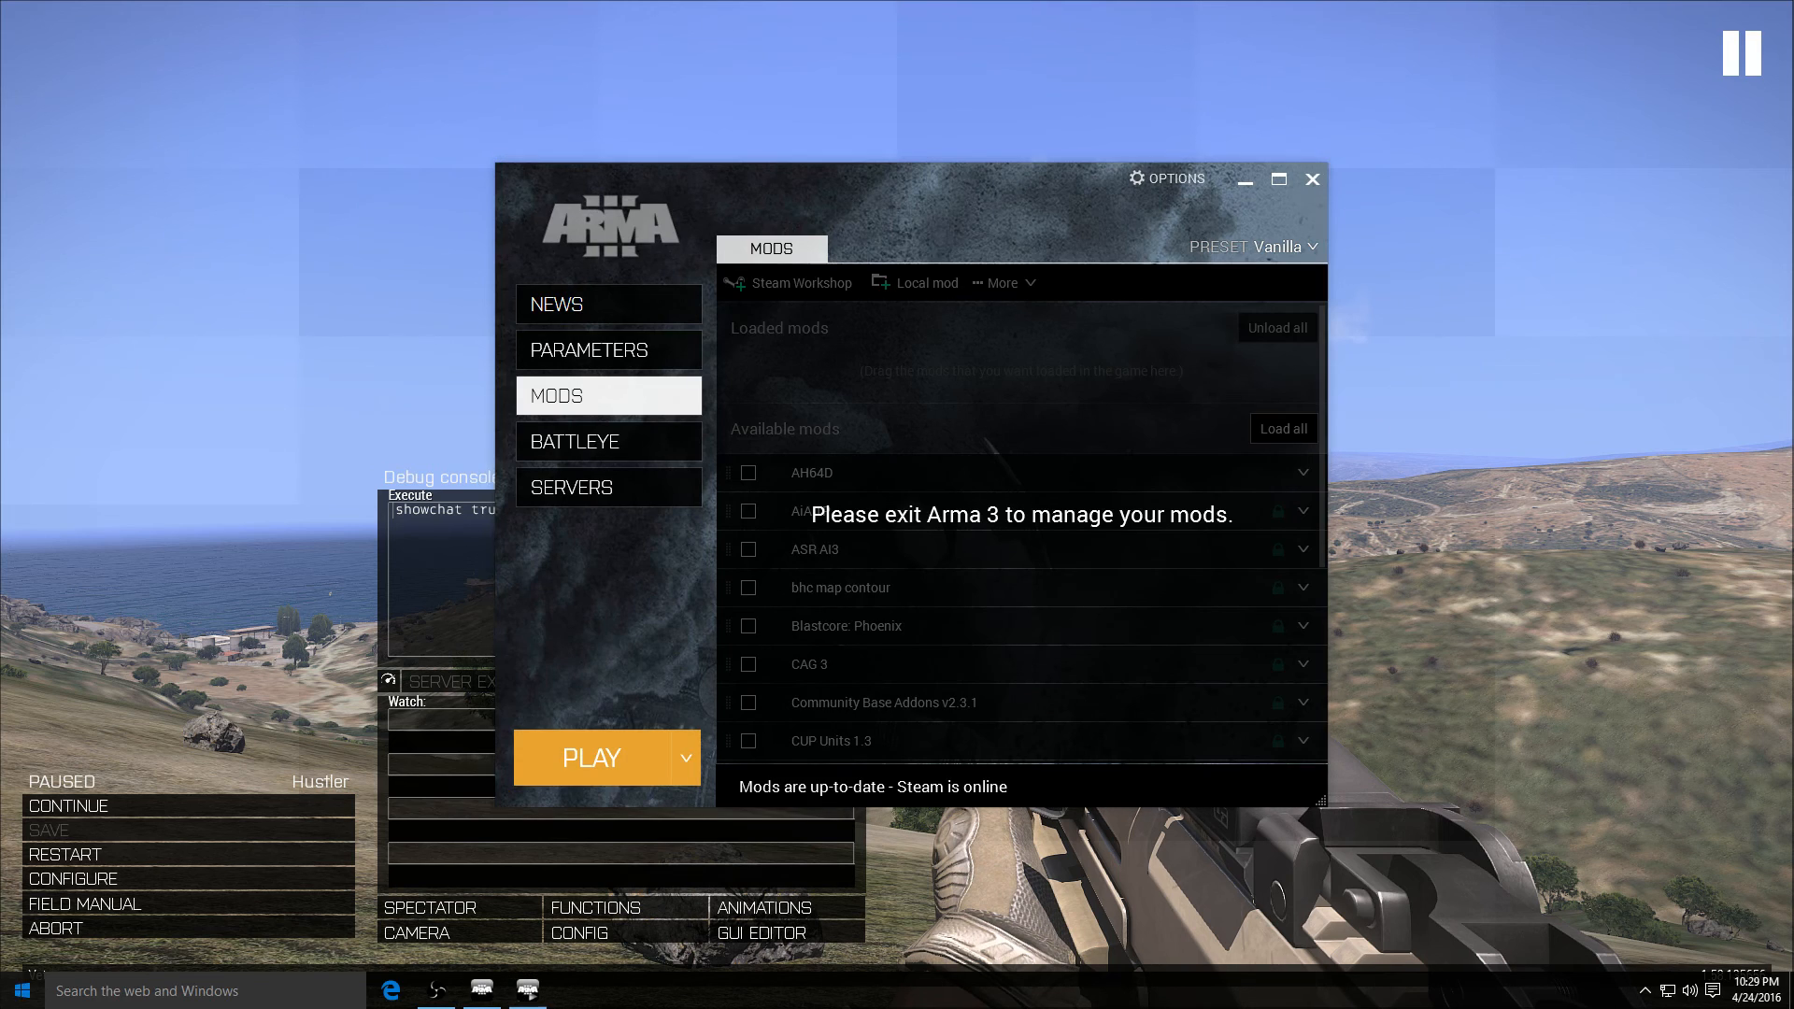
# Start the TrackIR software and return to the paused Arma 3 preview.
pyautogui.click(20, 990)
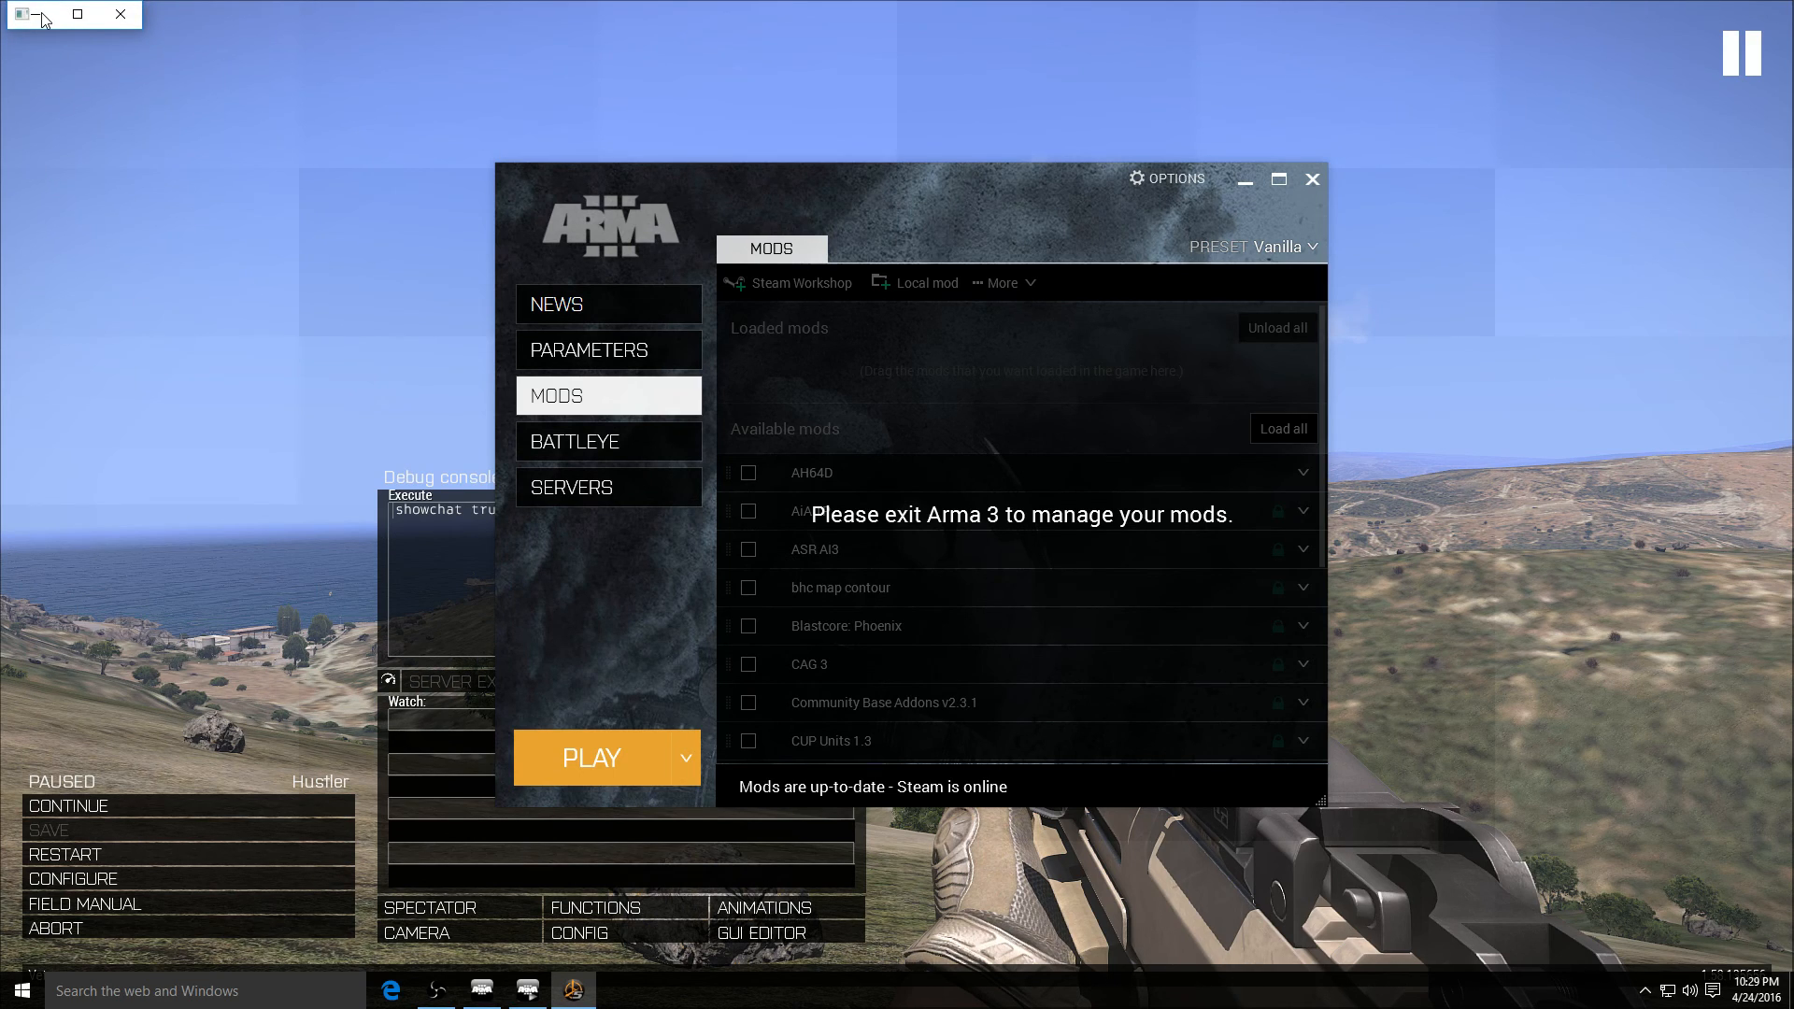
pyautogui.moveTo(40, 21)
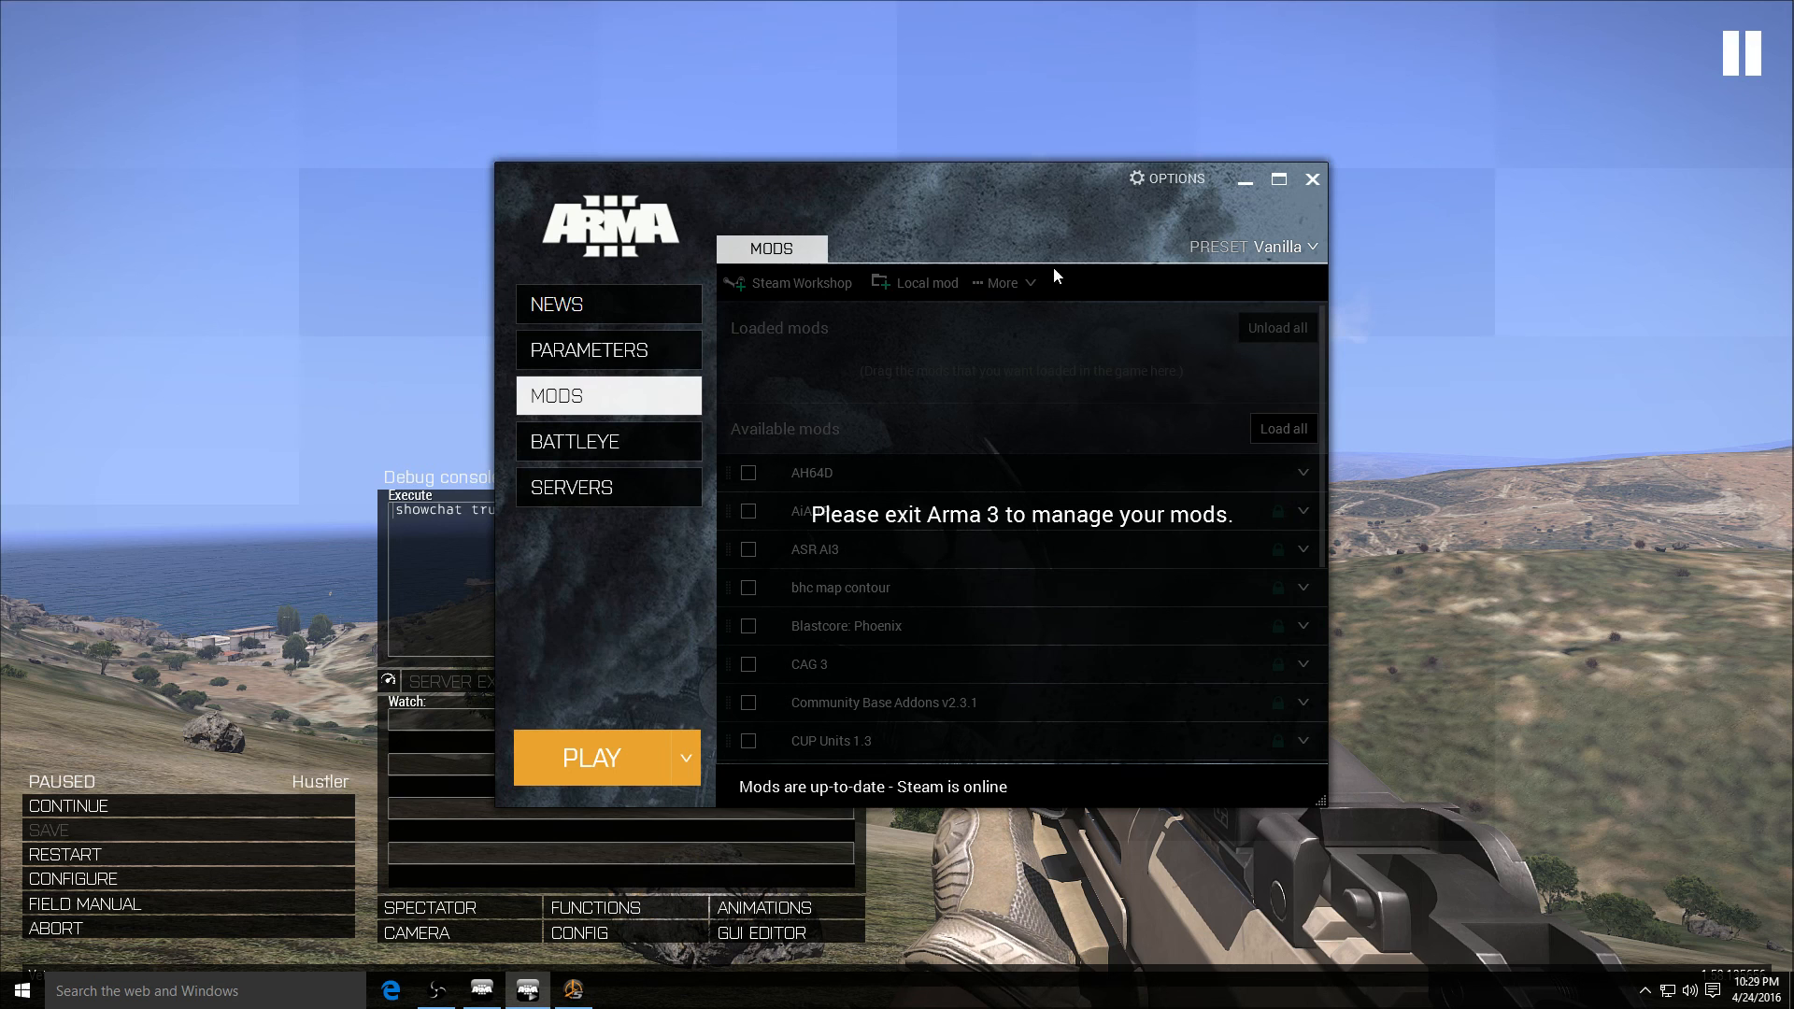
pyautogui.click(1311, 179)
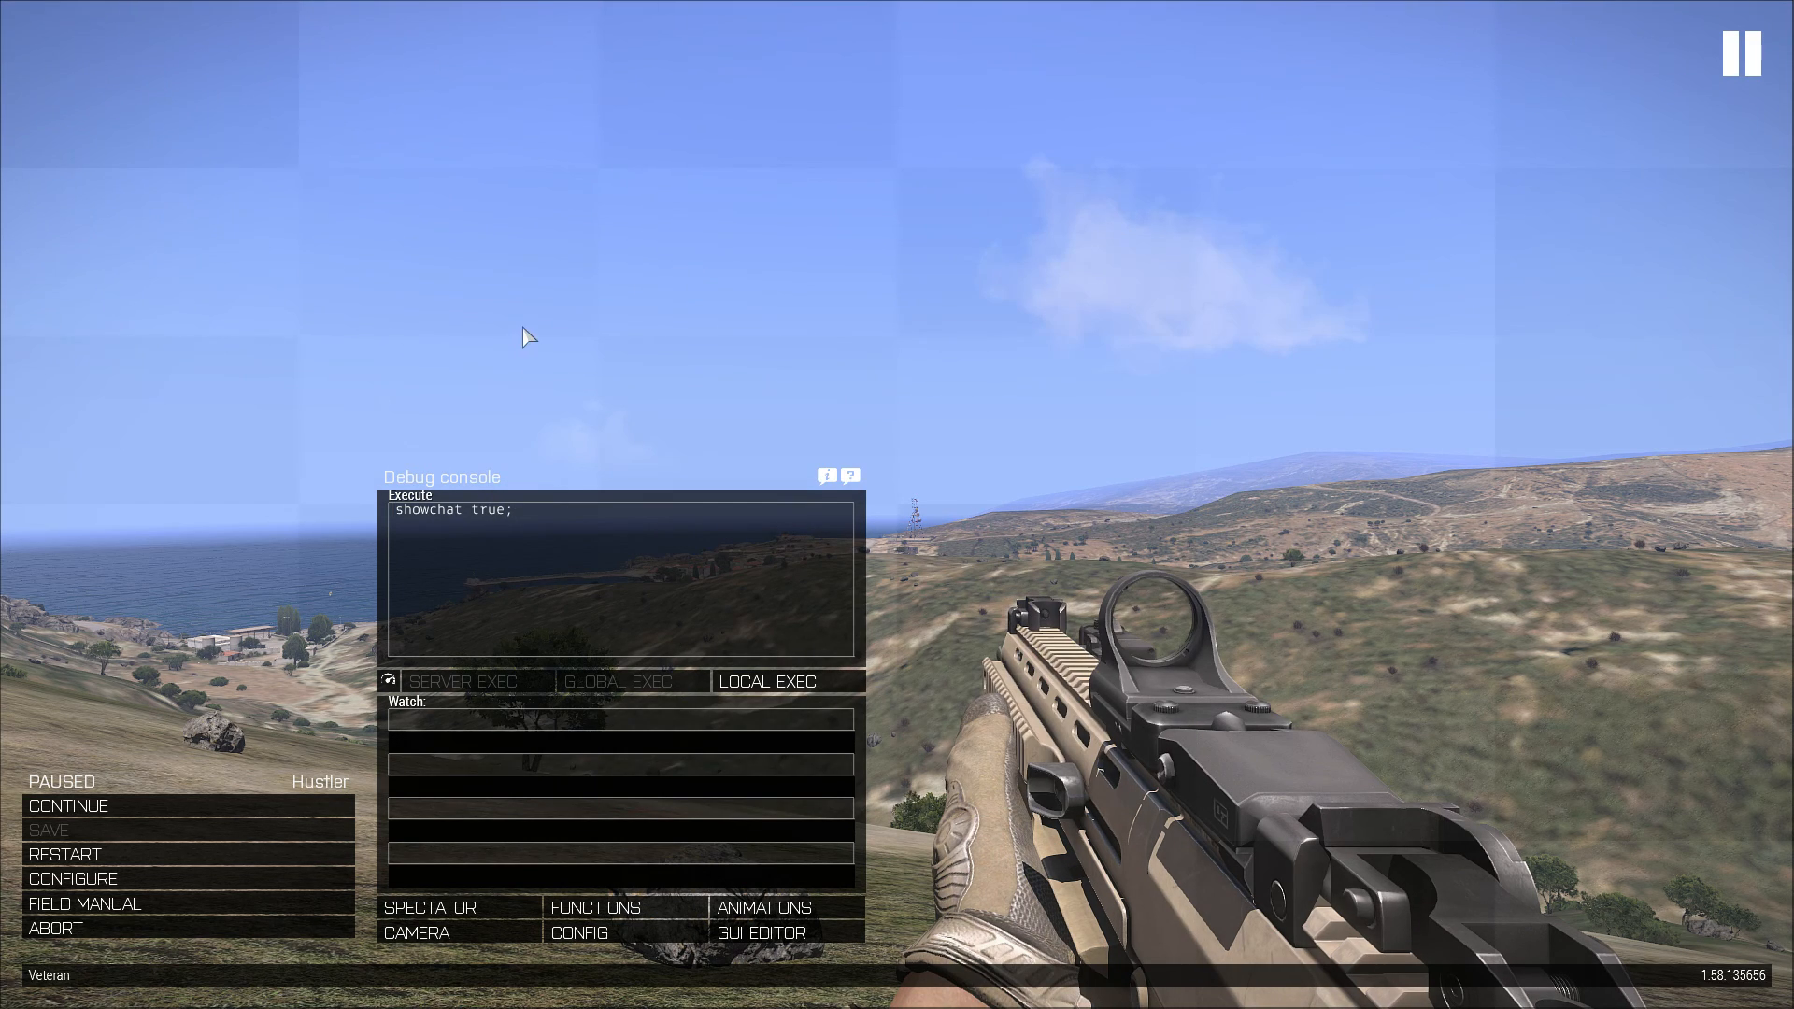
pyautogui.moveTo(72, 877)
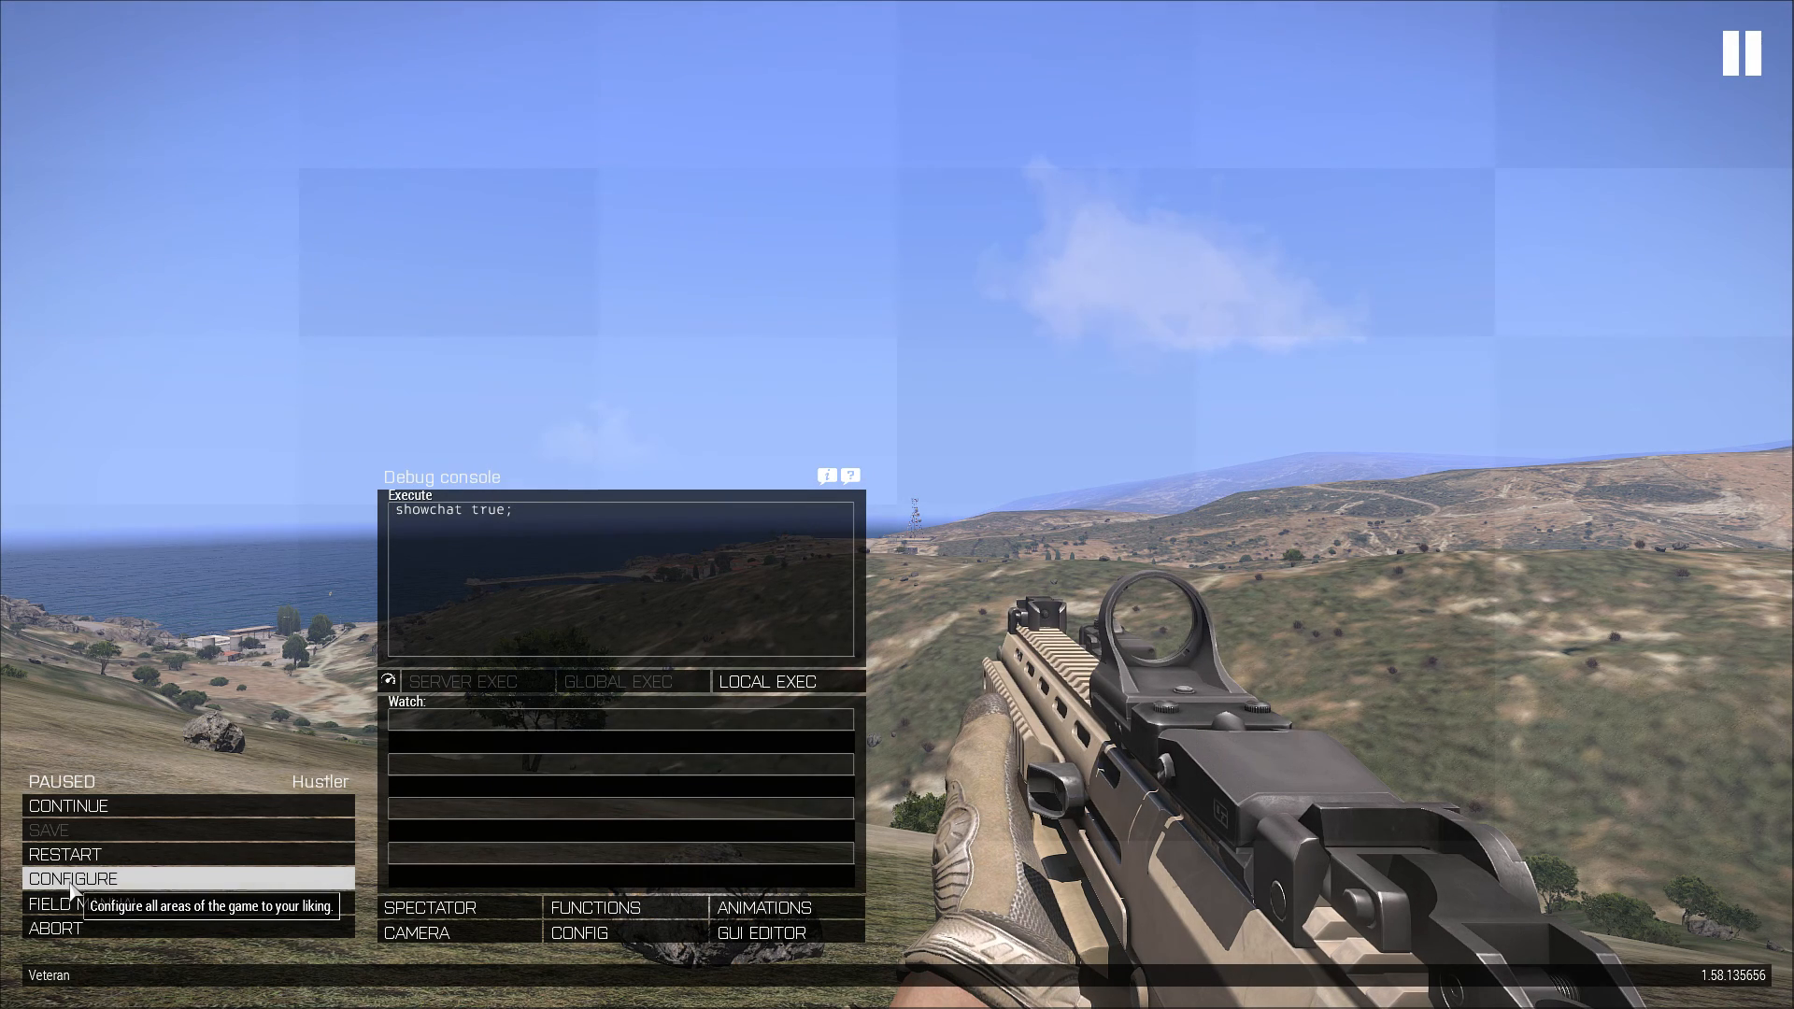
# Confirm Track IR now appears beside the rudder pedals, then close the control settings.
pyautogui.click(73, 877)
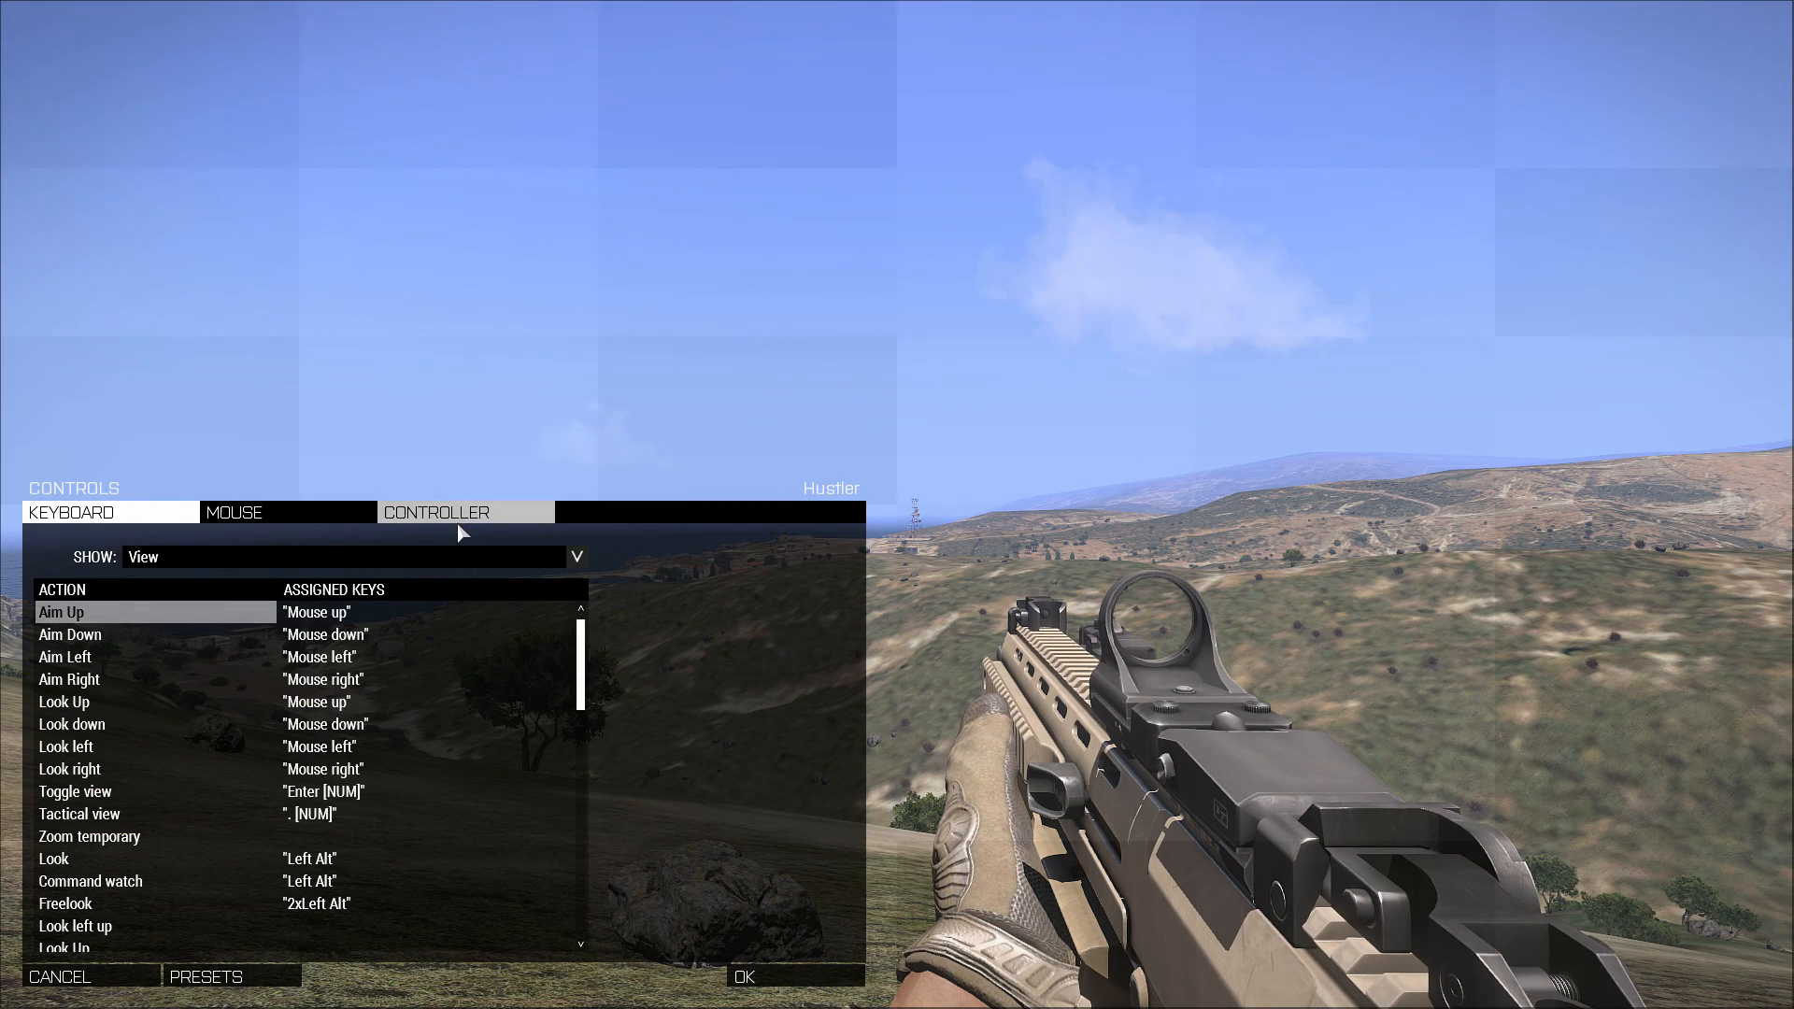
pyautogui.click(445, 511)
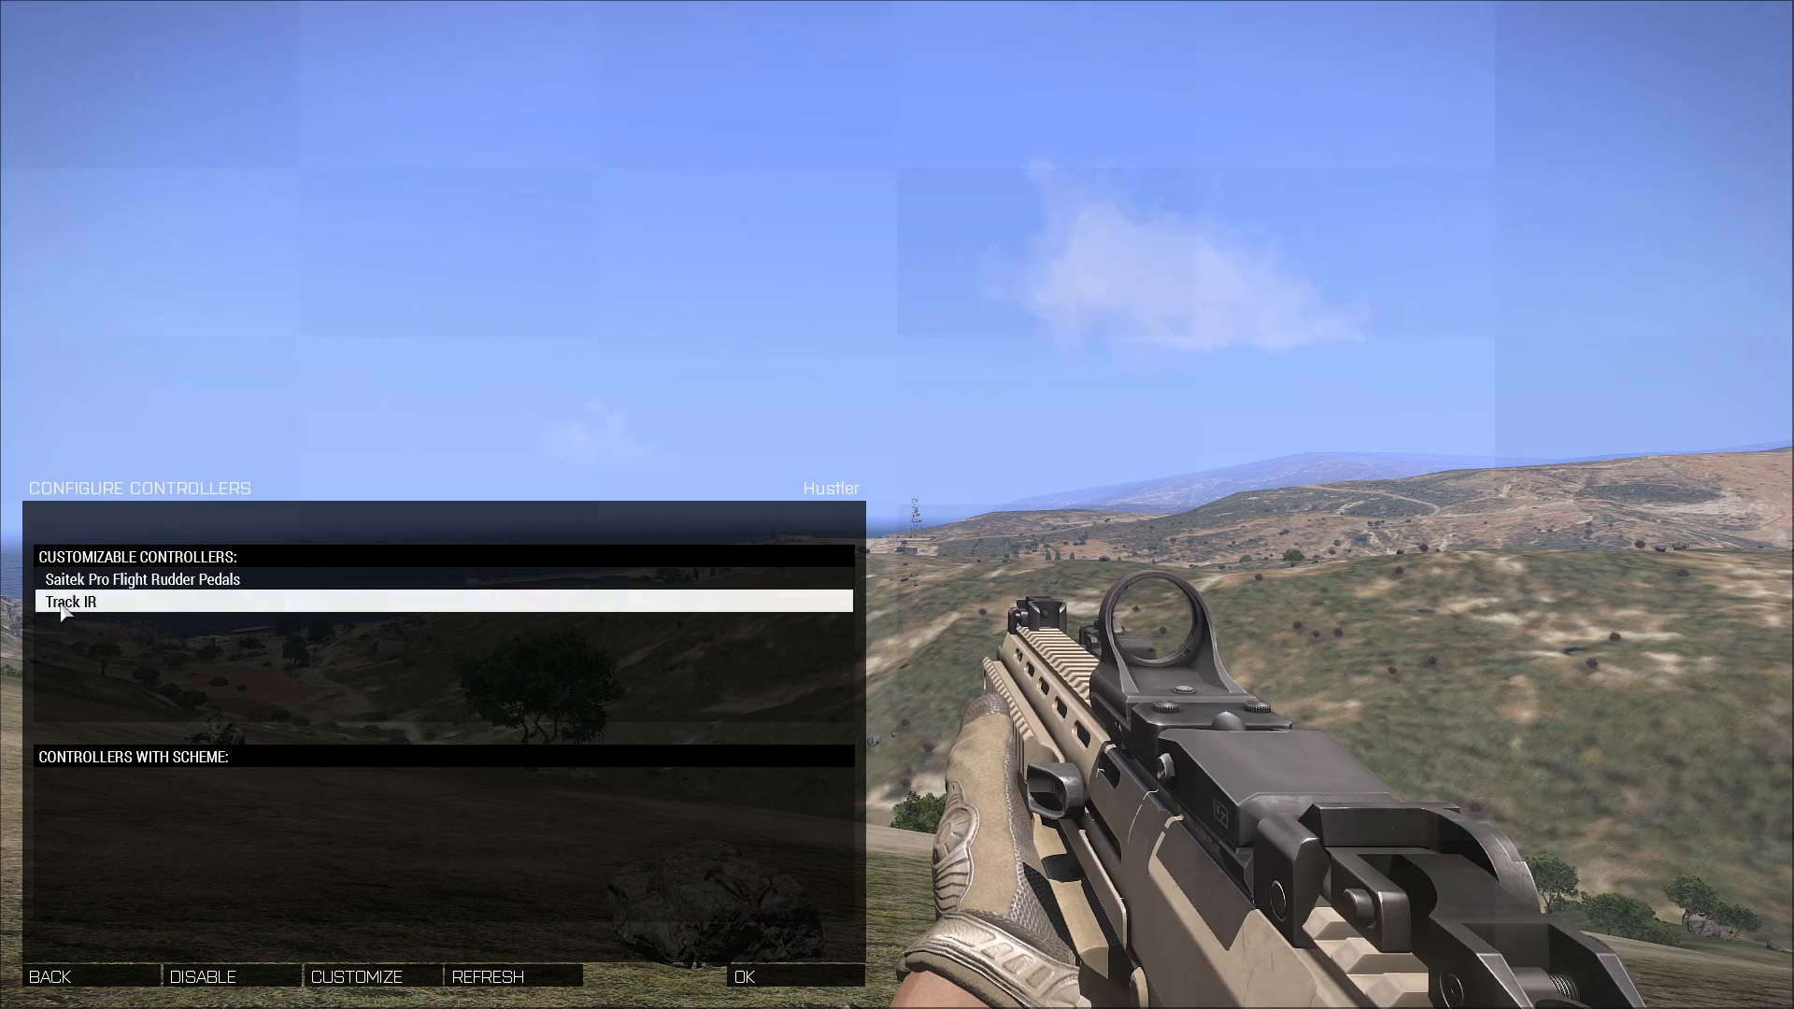
pyautogui.click(356, 975)
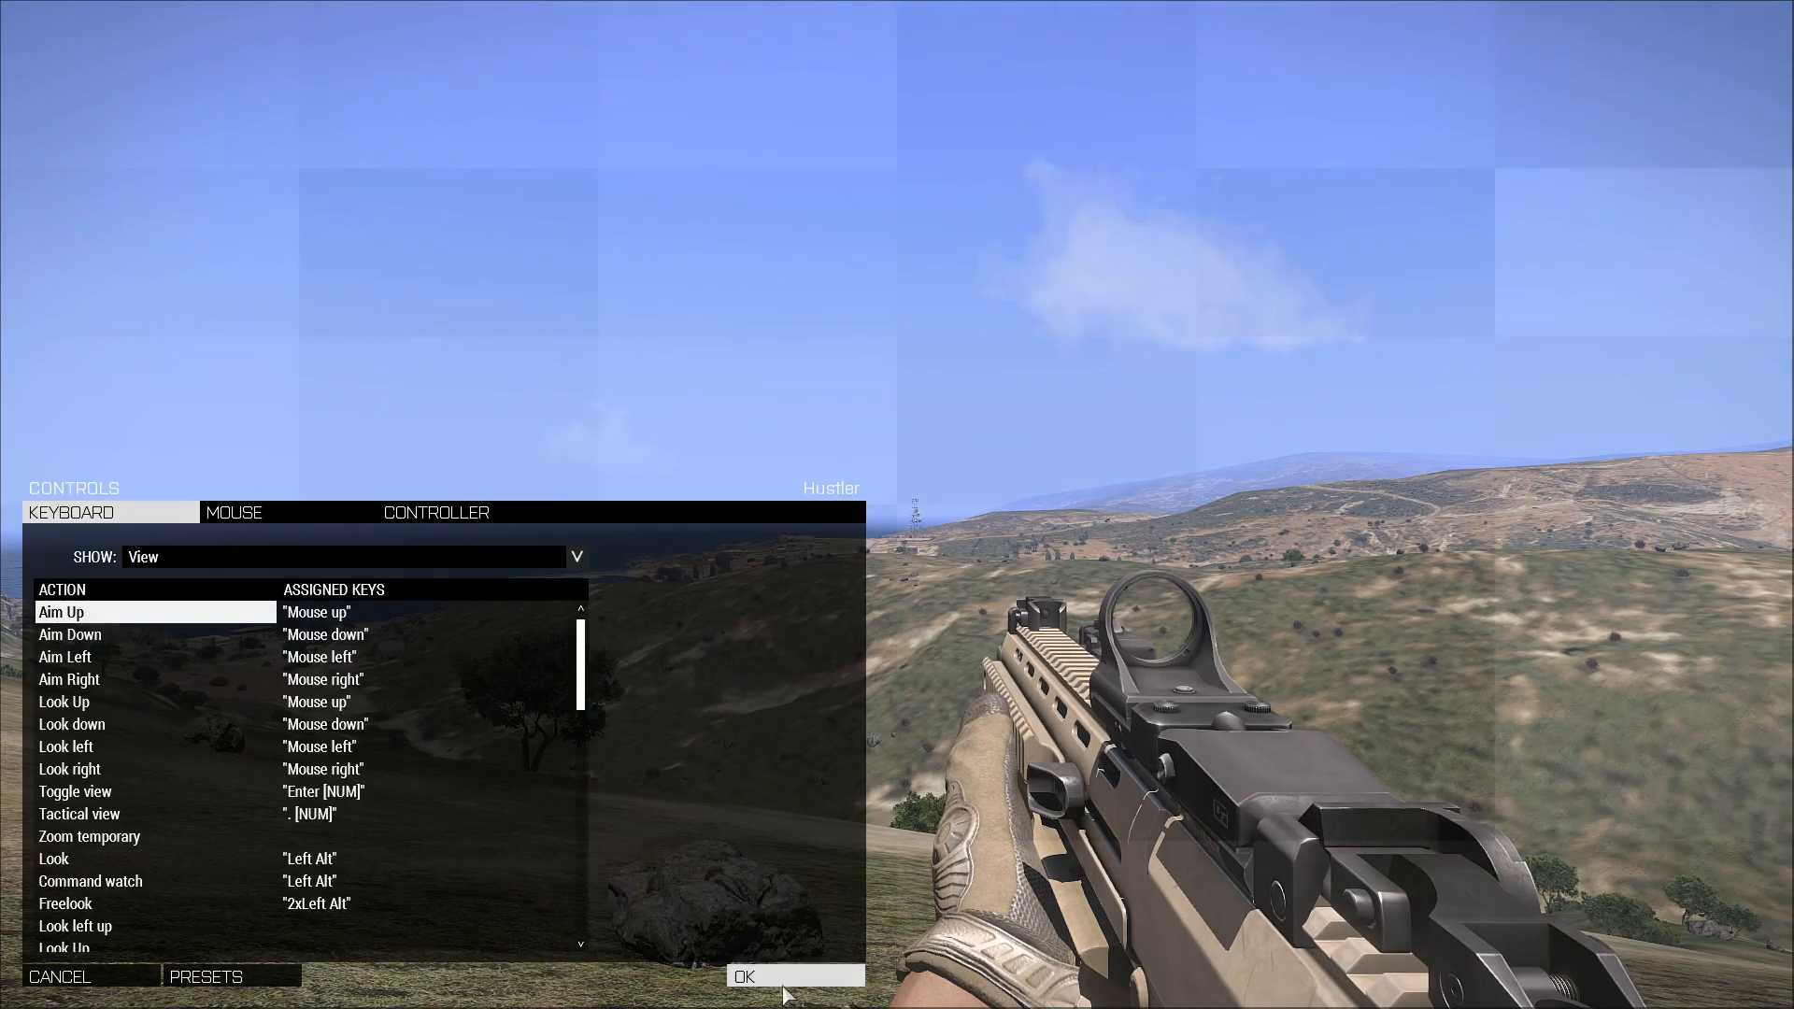
pyautogui.click(794, 975)
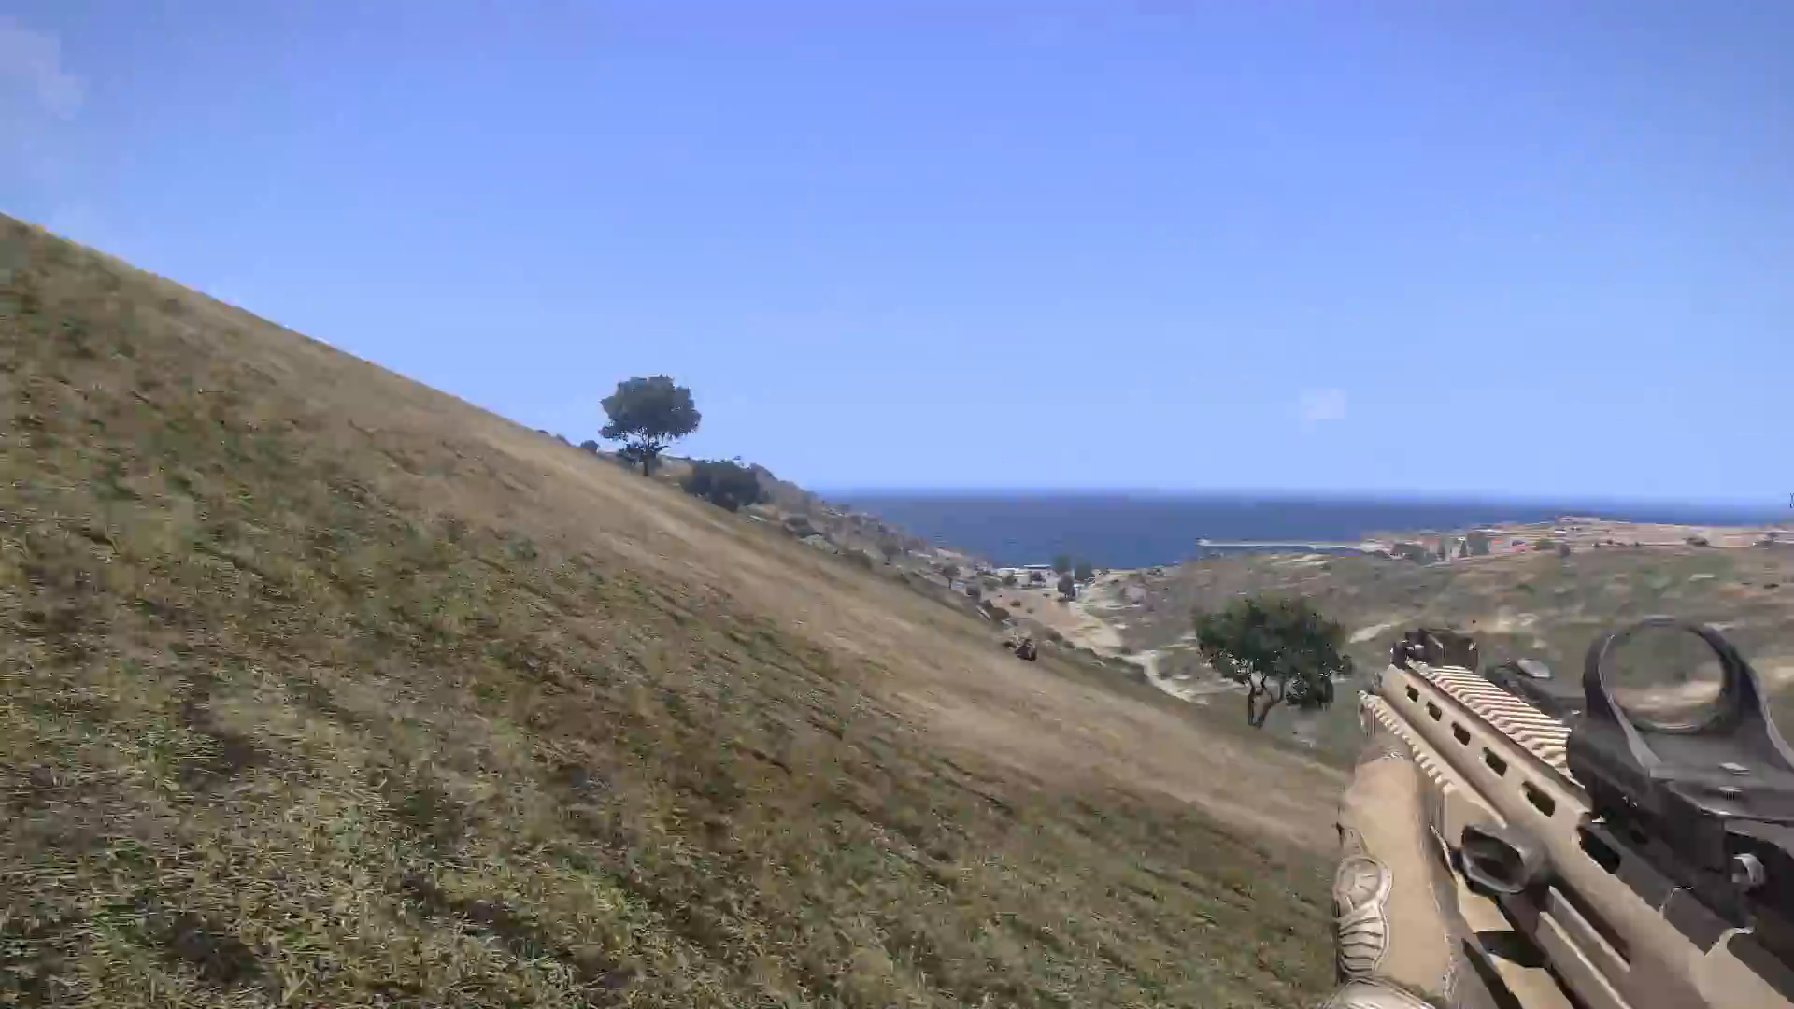
pyautogui.moveTo(897, 505)
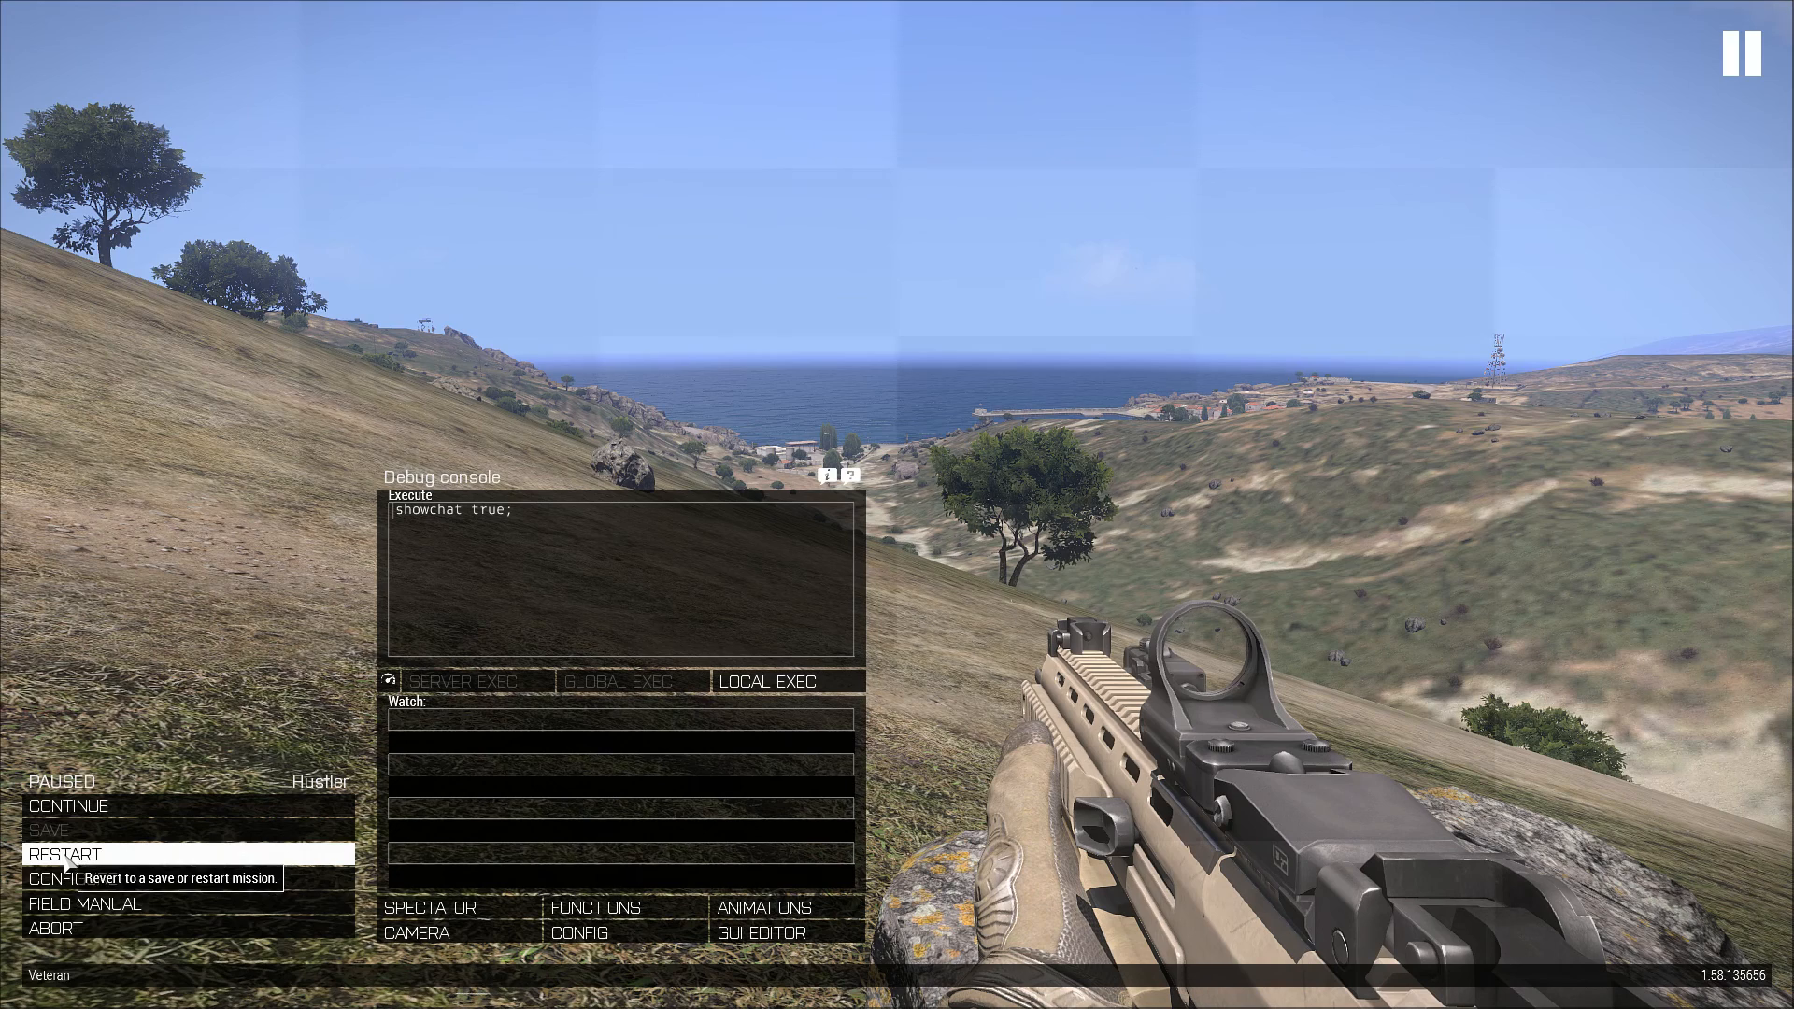
pyautogui.moveTo(453, 589)
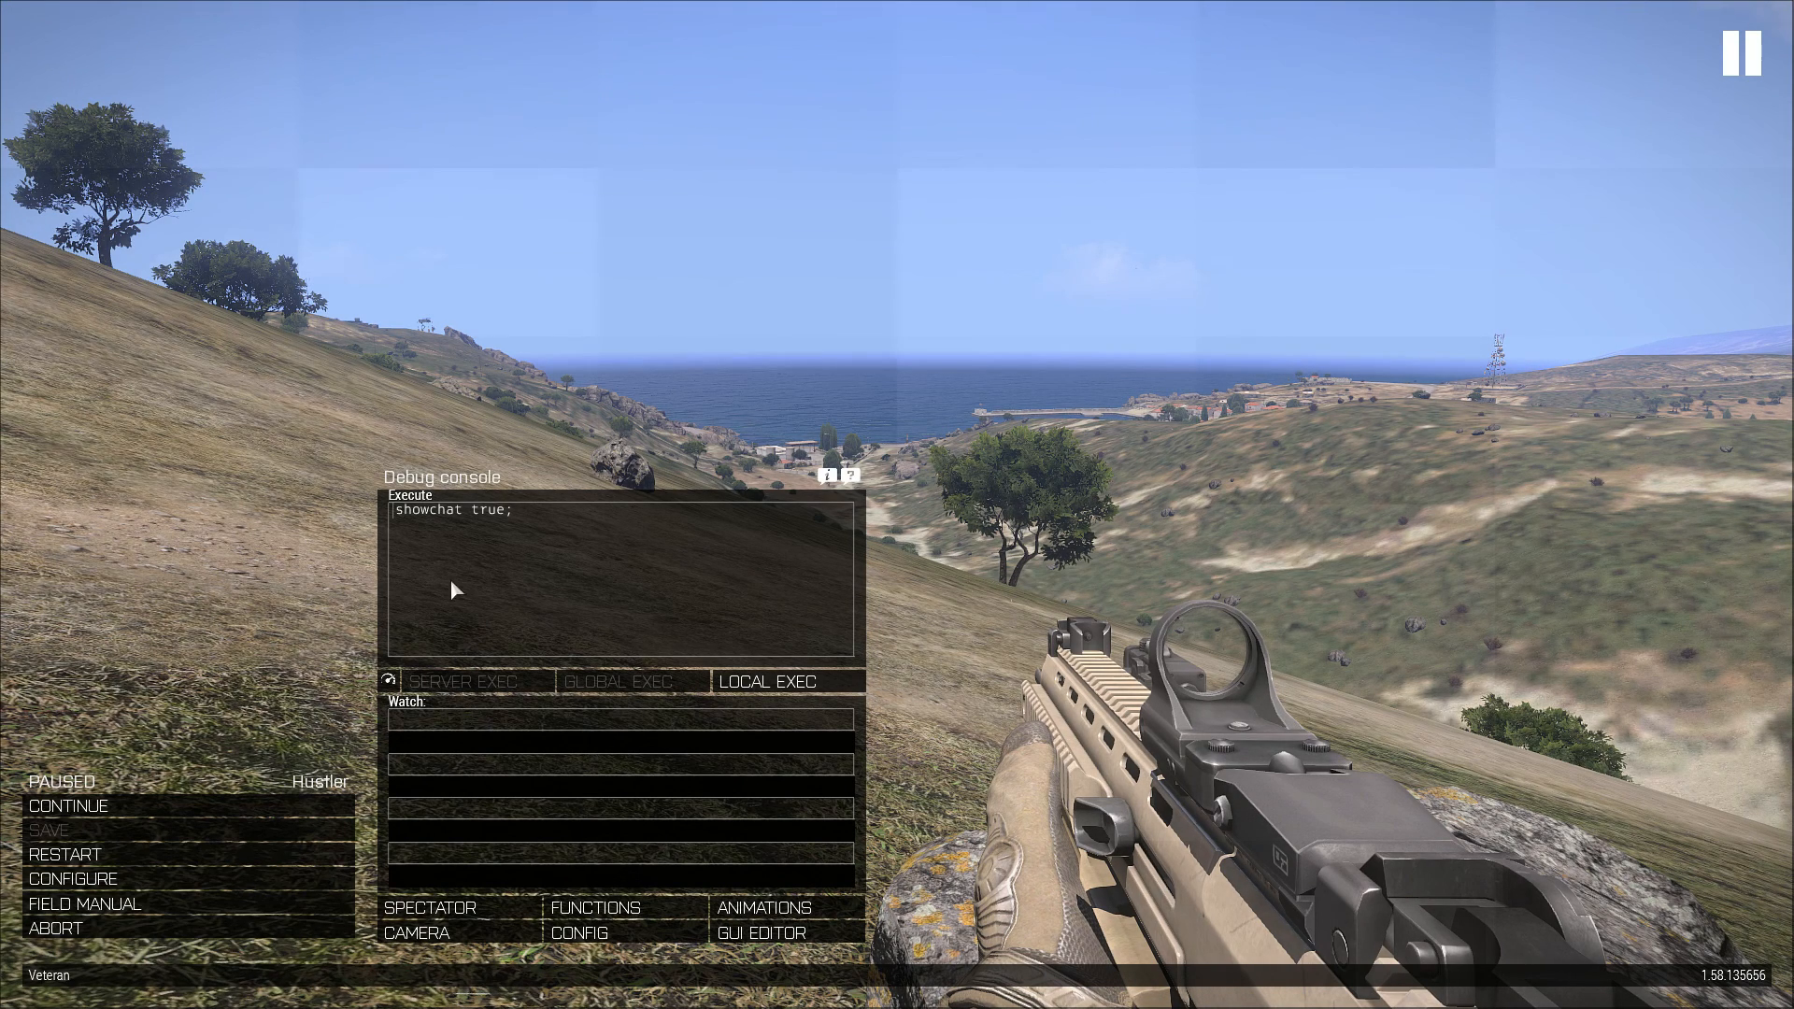
# Abort the preview and zoom in on the Stratis editor map.
pyautogui.click(54, 928)
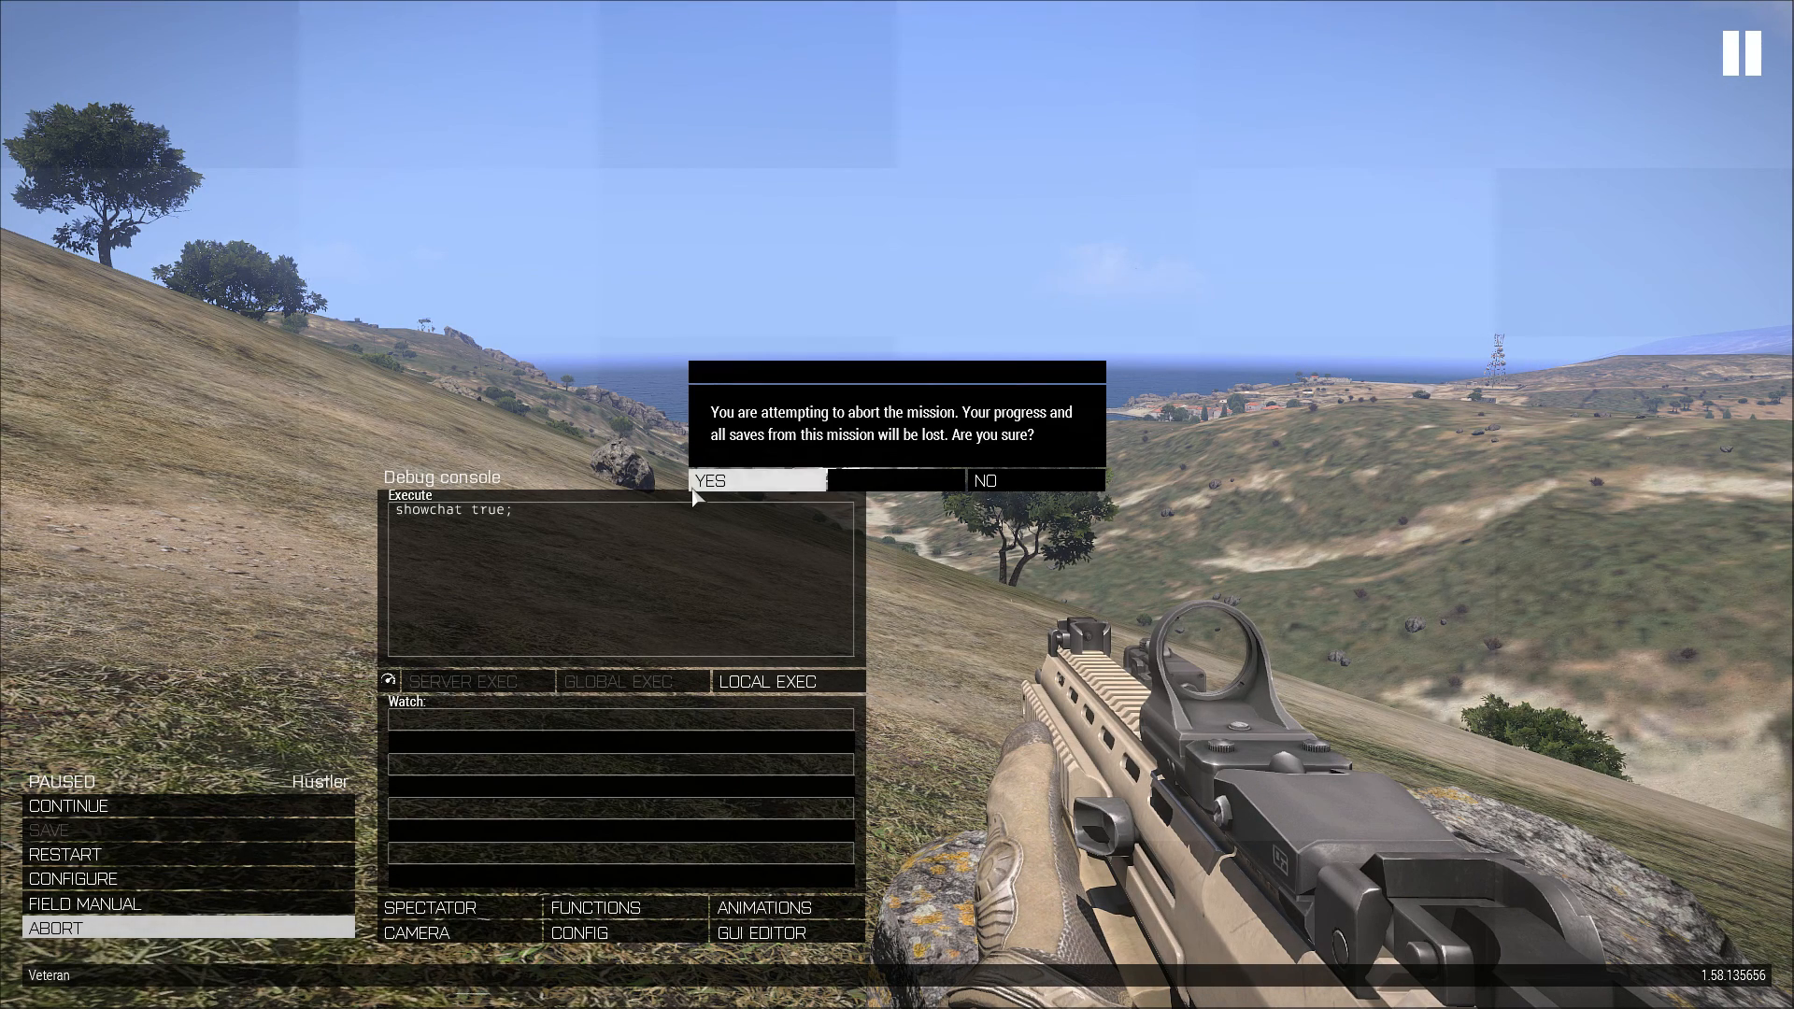
pyautogui.click(756, 479)
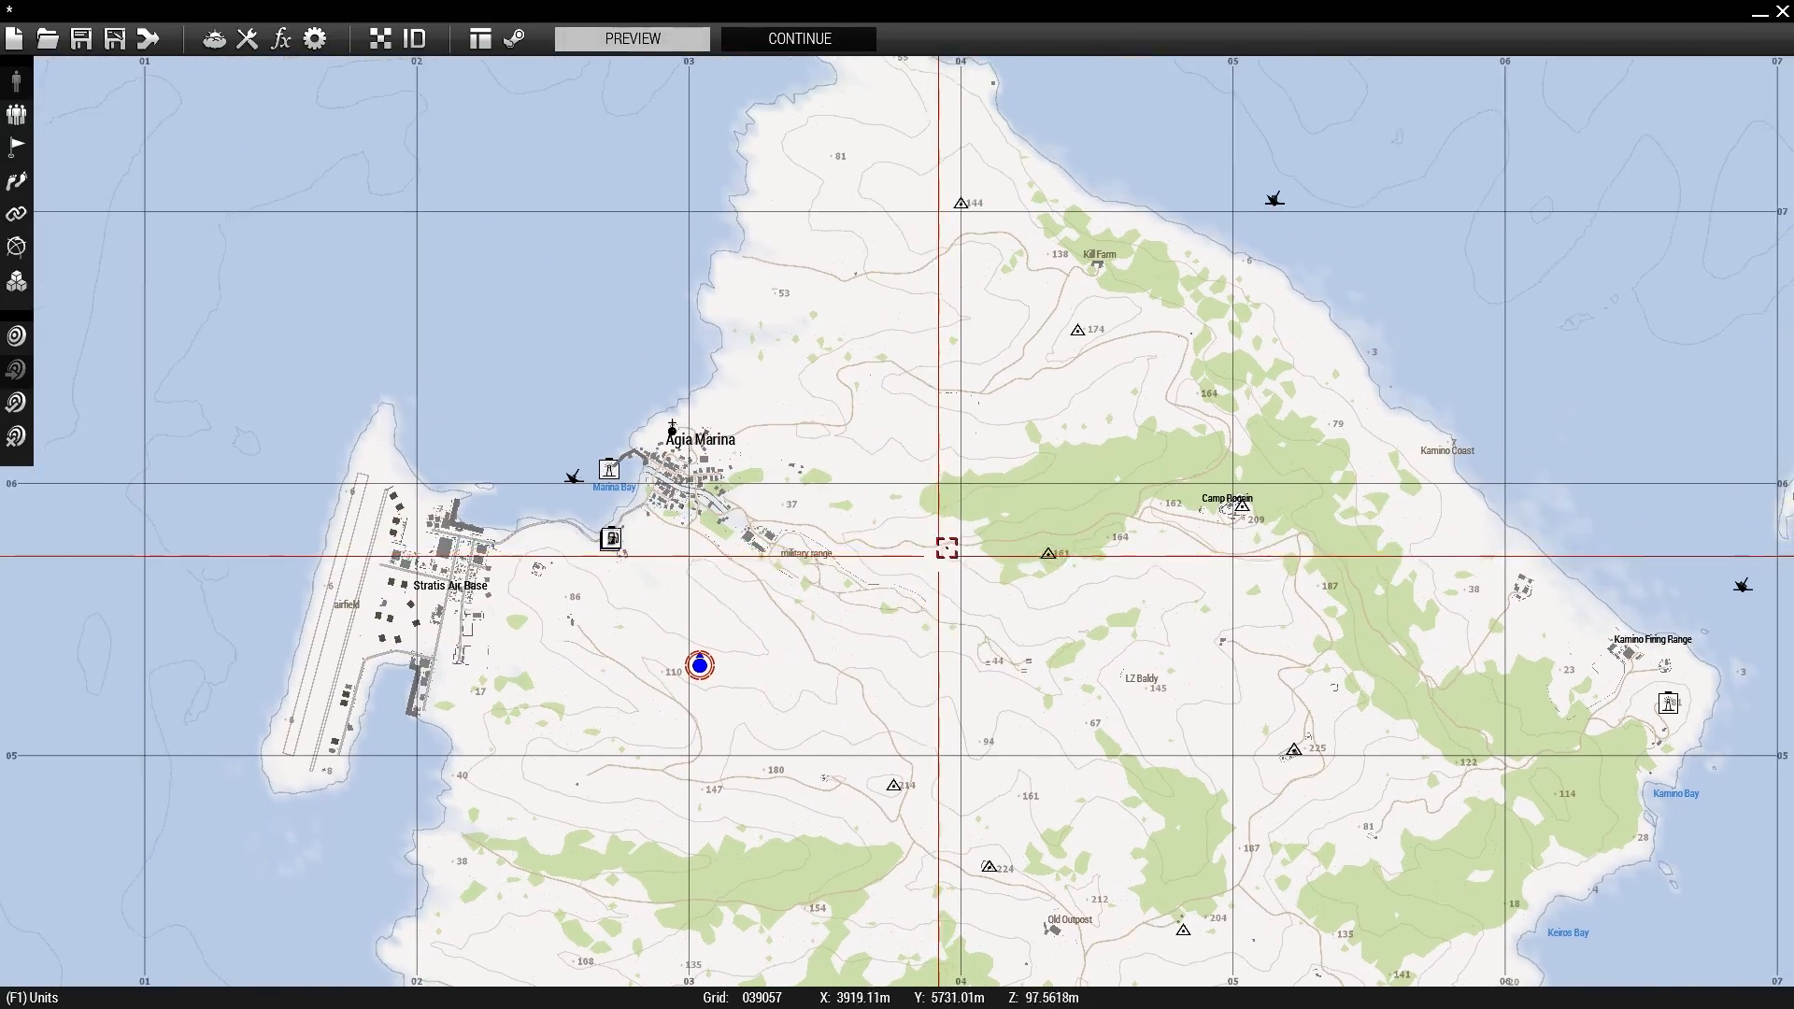
pyautogui.scroll(3)
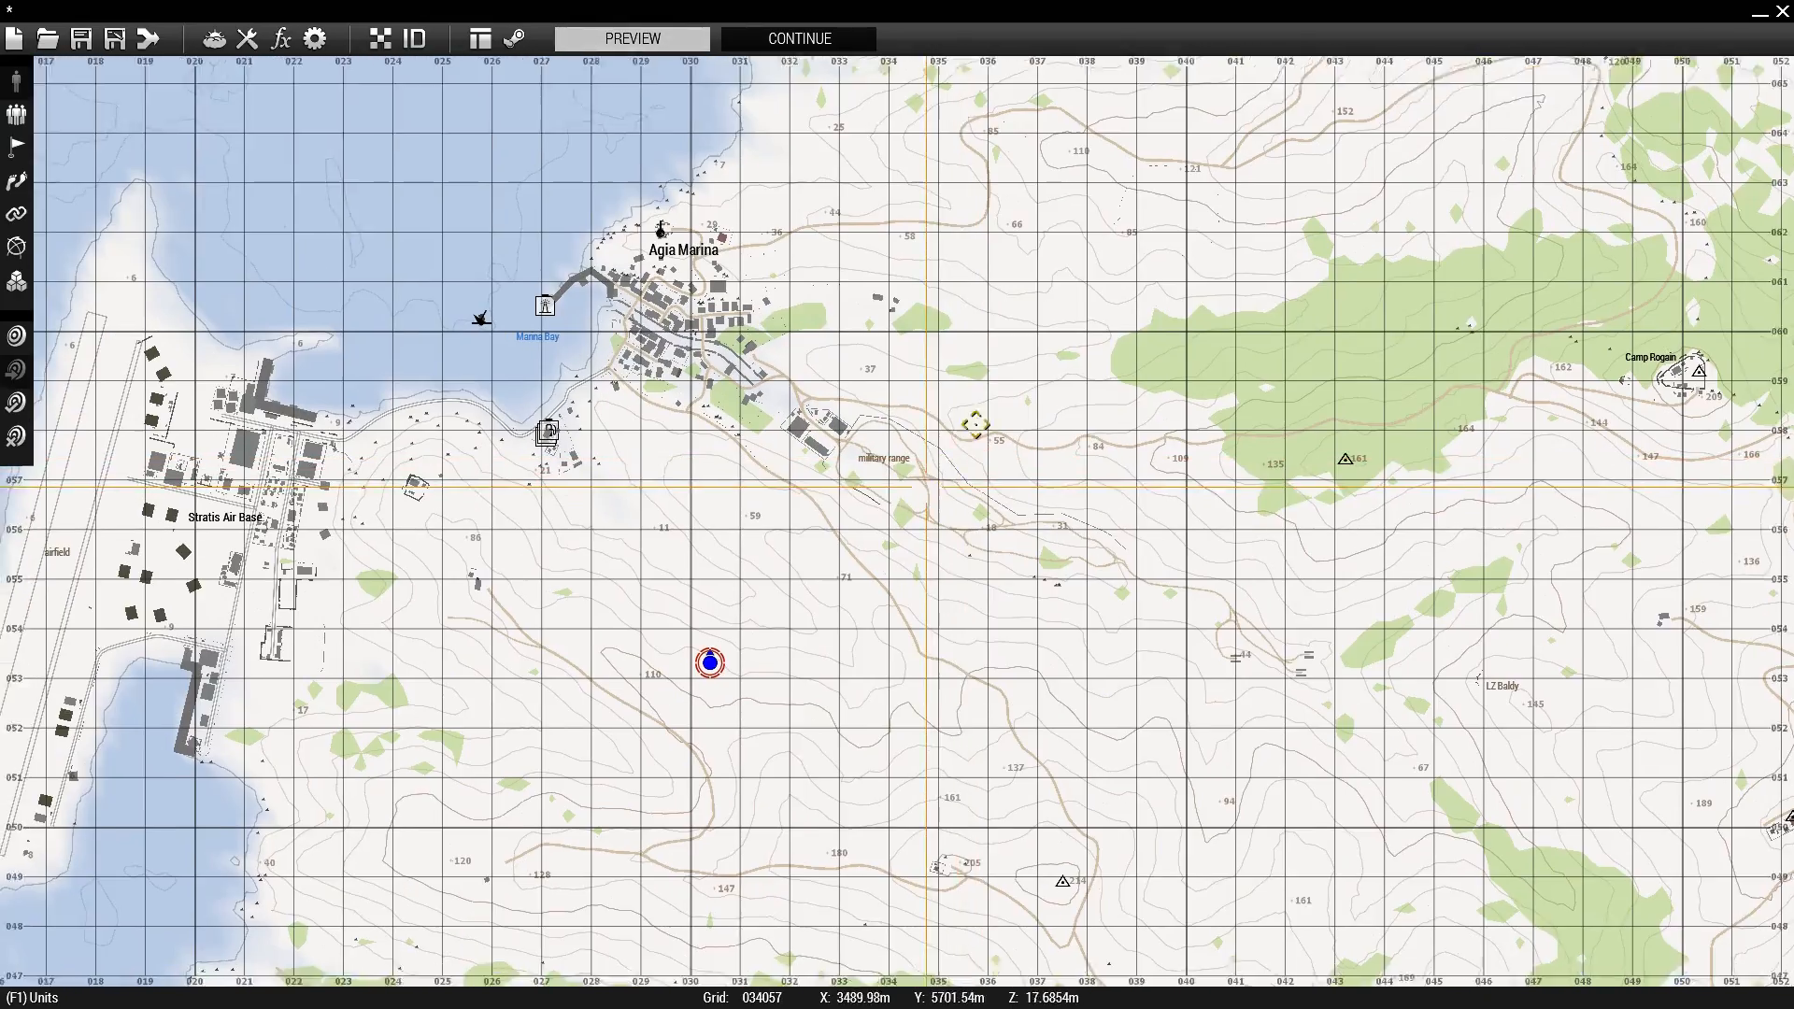